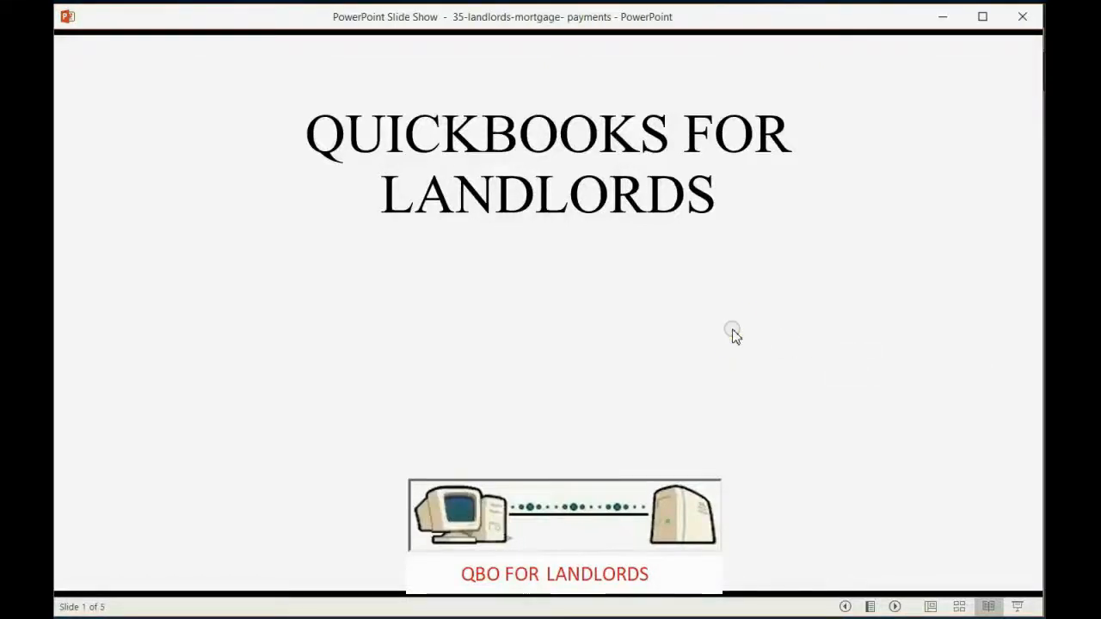
Reveal the Making Mortgage Payments subtitle and advance to the payment-components slide
{"action": "left_click", "coordinate": [731, 330]}
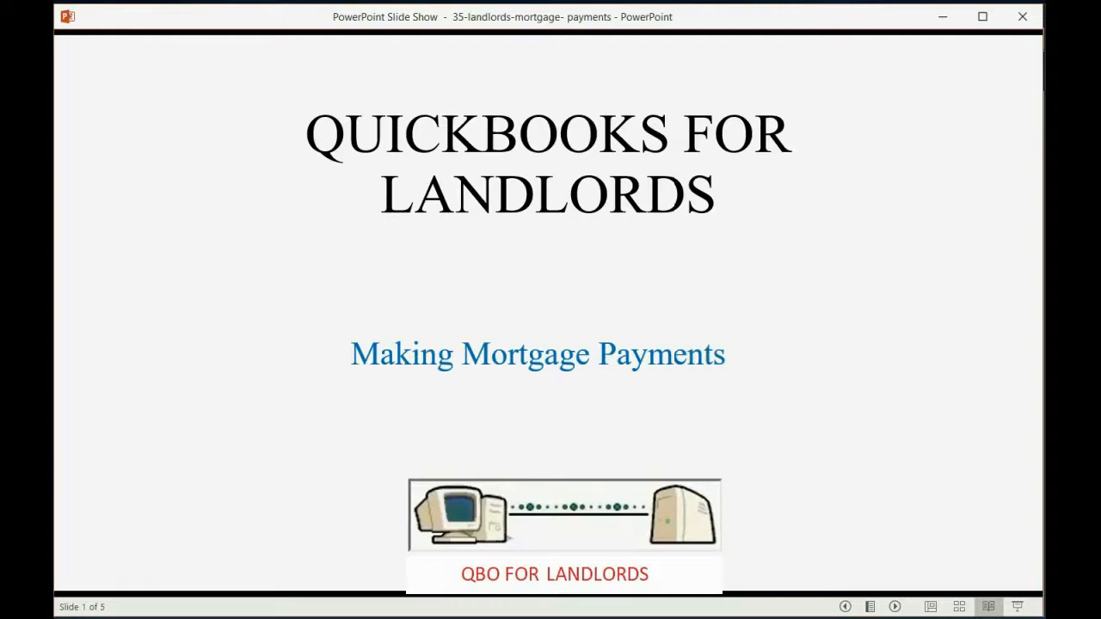
{"action": "key", "text": "right"}
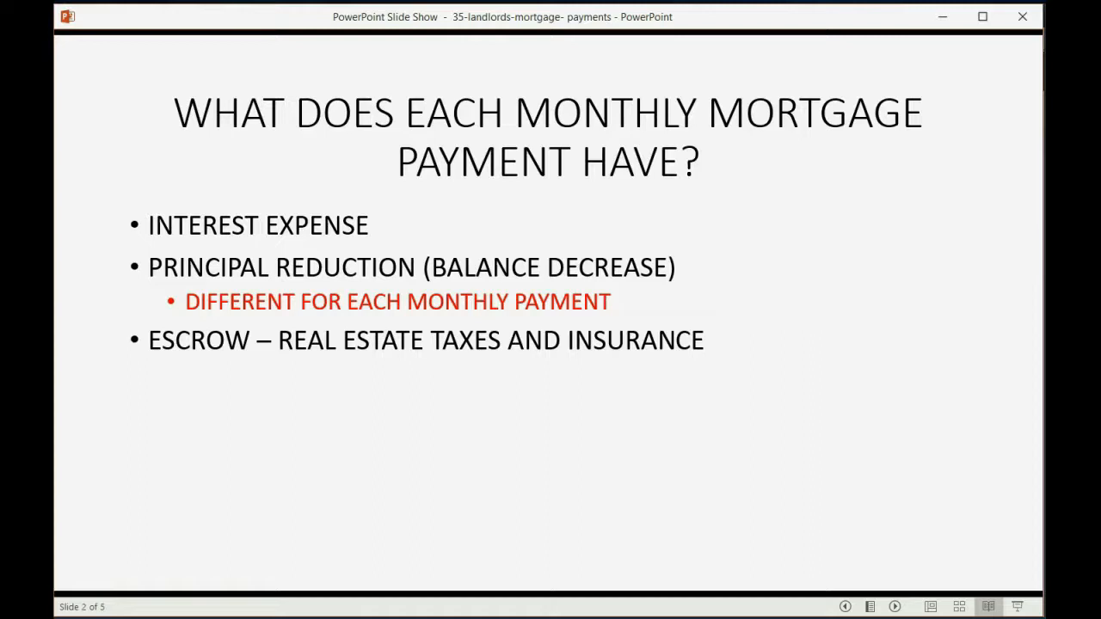
{"action": "mouse_move", "coordinate": [275, 284]}
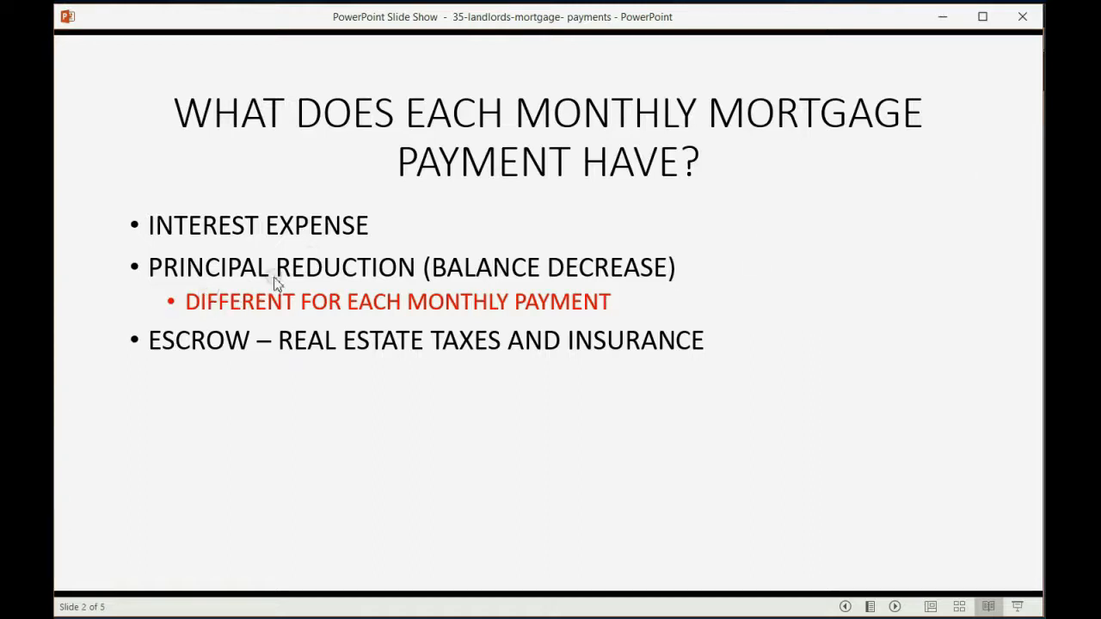
{"action": "mouse_move", "coordinate": [313, 272]}
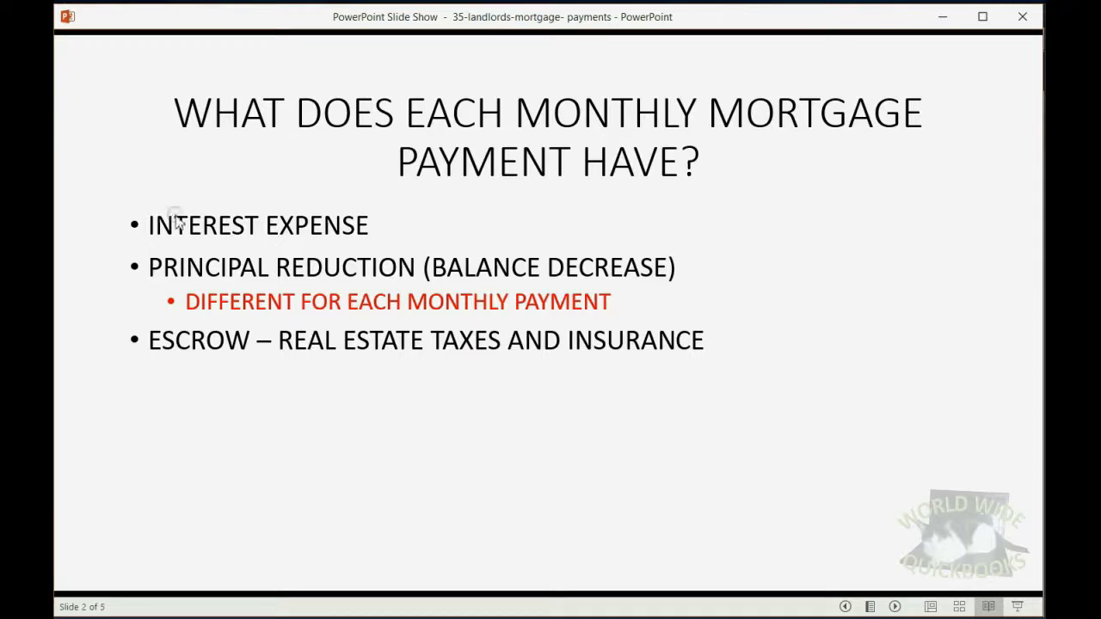
{"action": "mouse_move", "coordinate": [272, 336]}
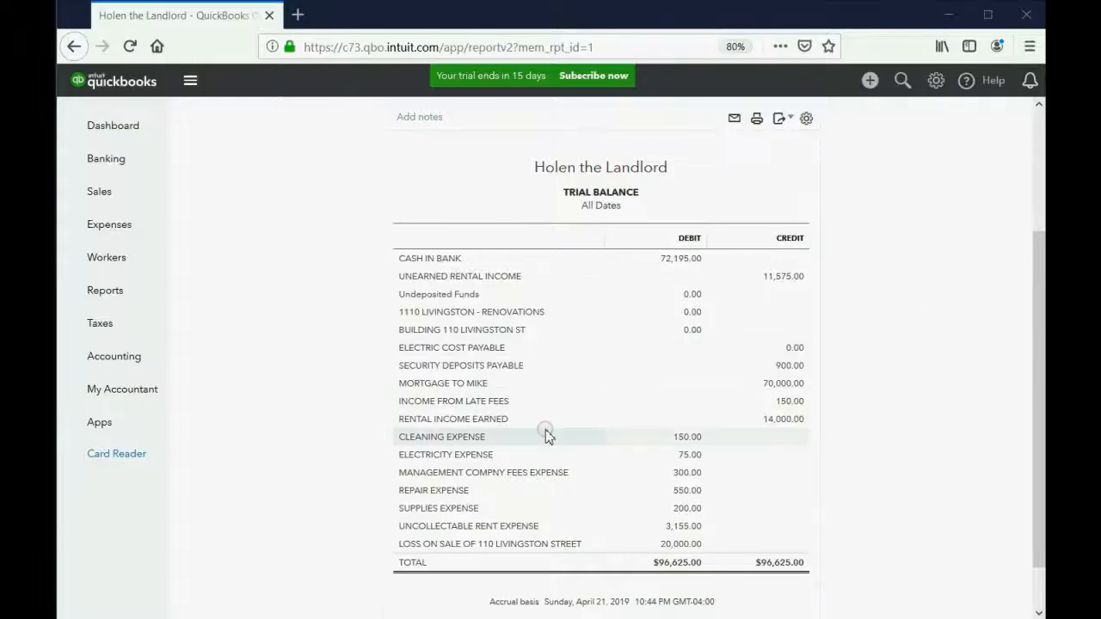
{"action": "mouse_move", "coordinate": [456, 382]}
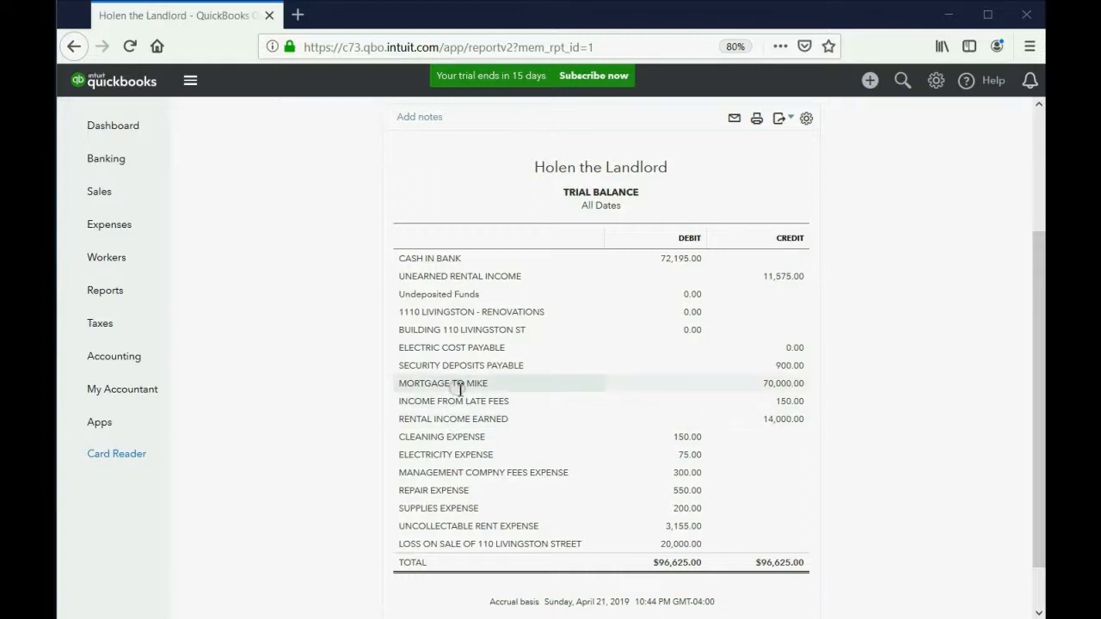
{"action": "mouse_move", "coordinate": [741, 385]}
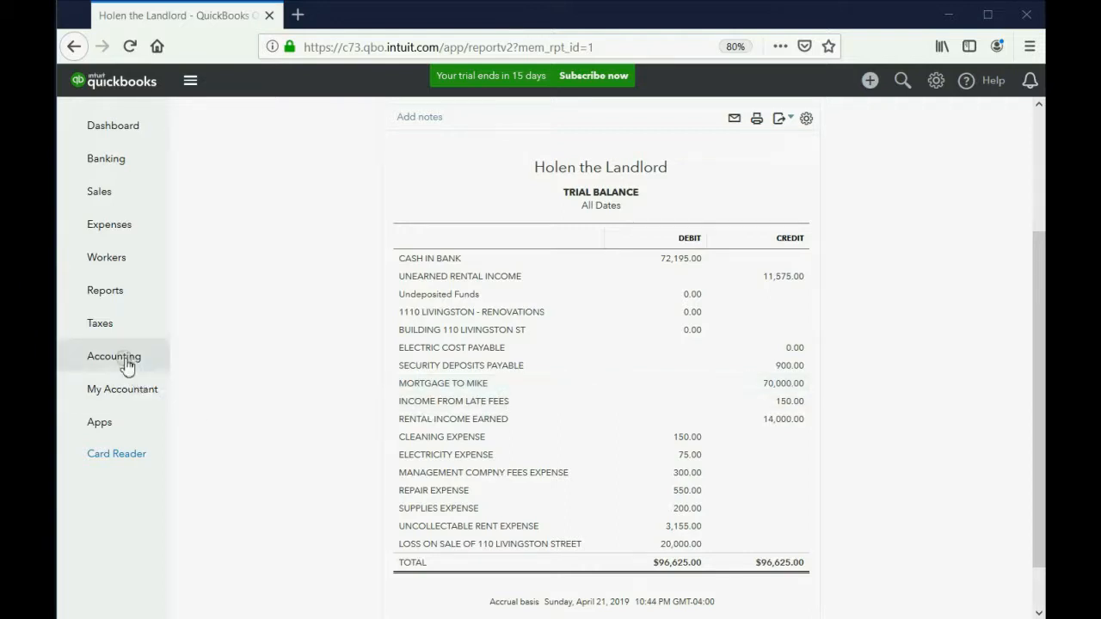
From the Chart of Accounts, start a new Expenses account with detail type Interest Paid
{"action": "left_click", "coordinate": [114, 357]}
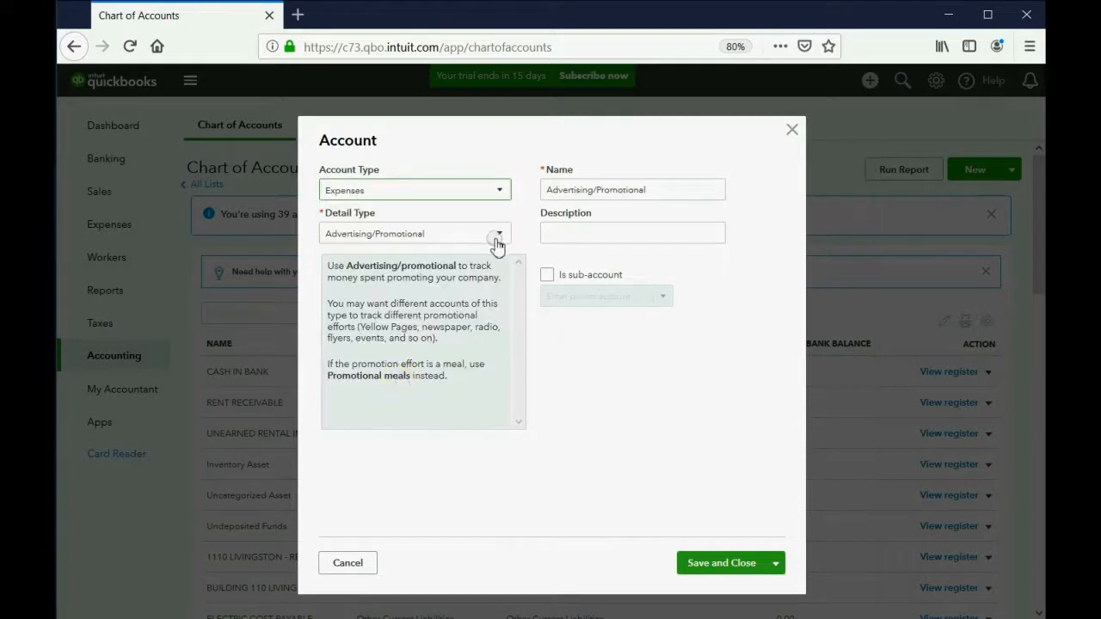
{"action": "left_click", "coordinate": [499, 234]}
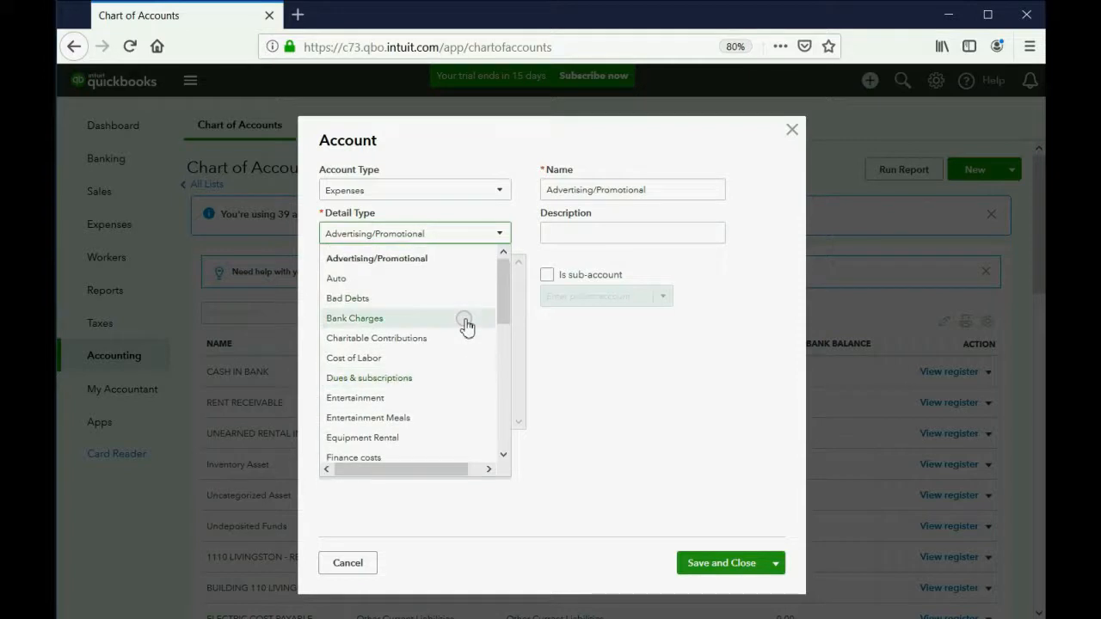
{"action": "scroll", "scroll_direction": "down", "scroll_amount": 3}
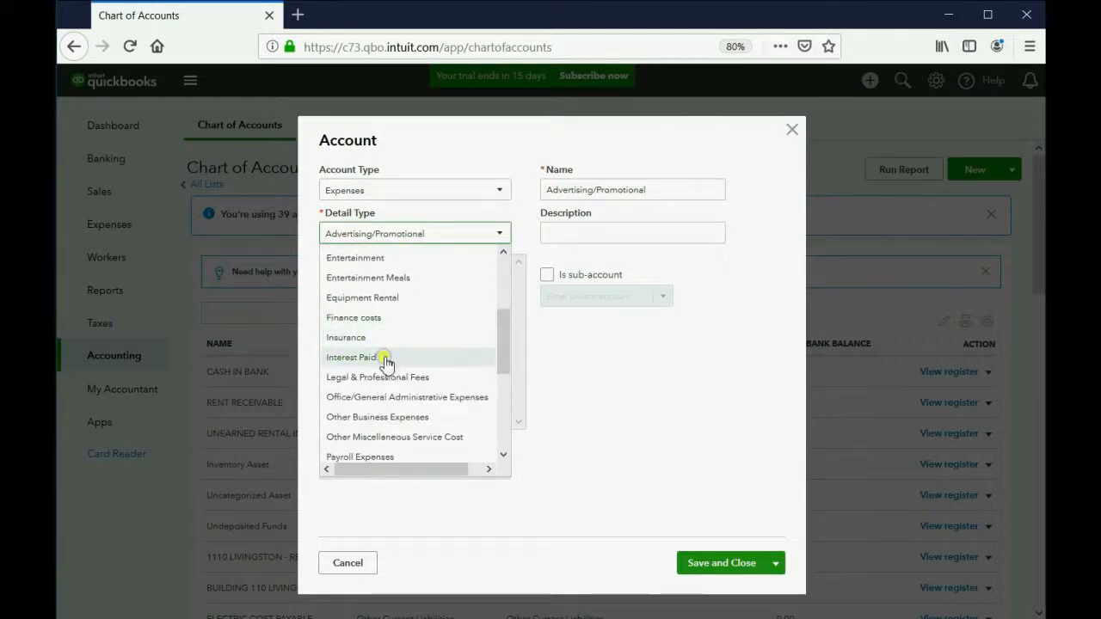
{"action": "left_click", "coordinate": [351, 356]}
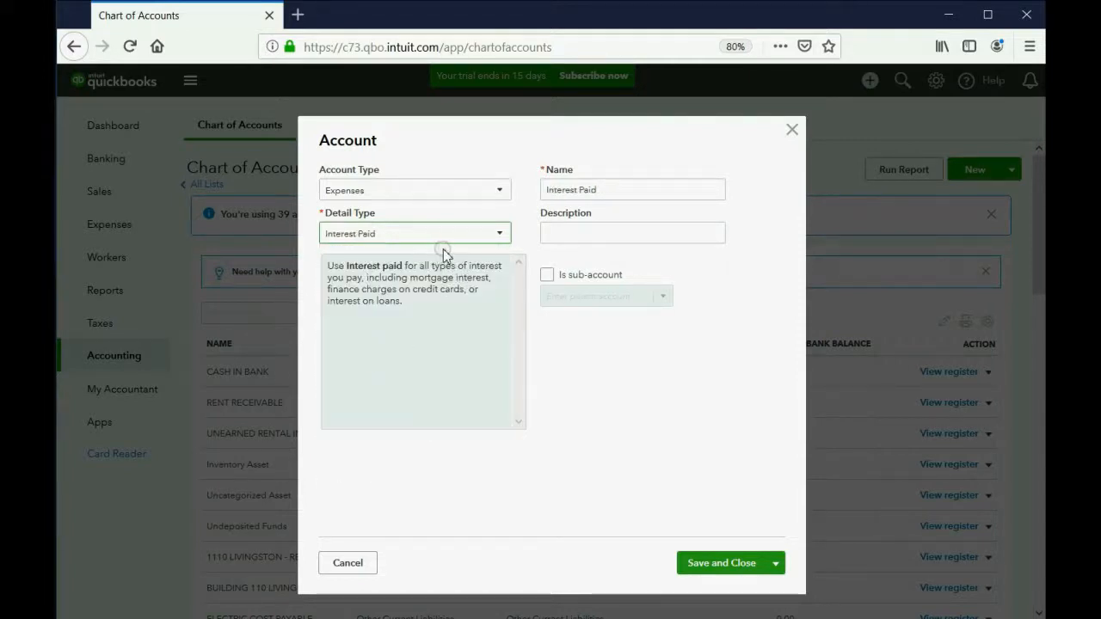
Name the account INTEREST EXPENSE and save it, giving 40 accounts
{"action": "left_click", "coordinate": [633, 189]}
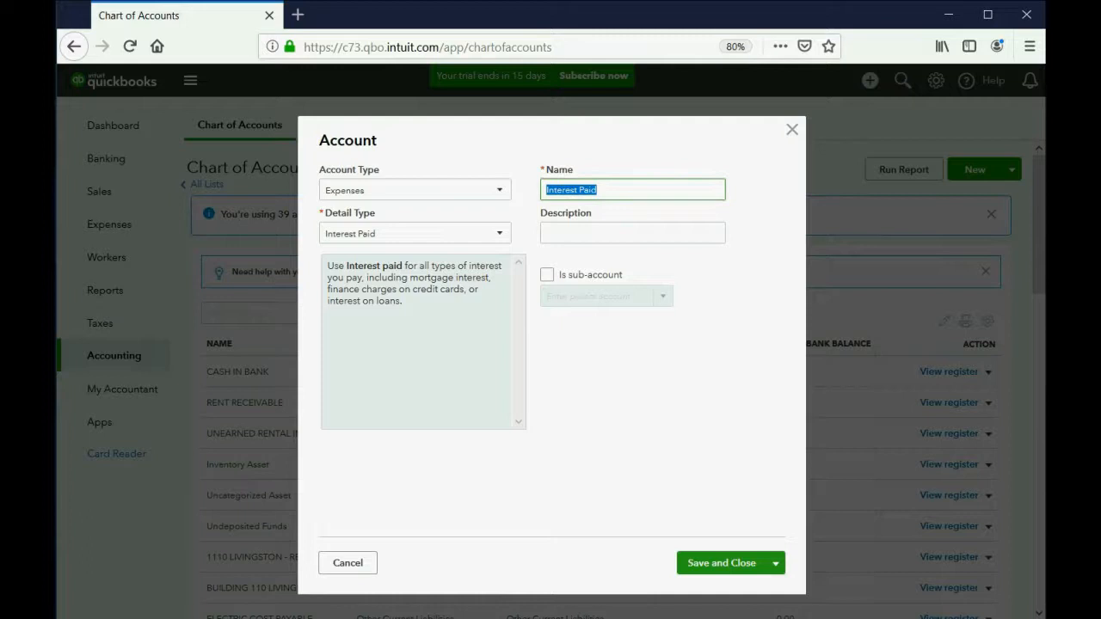
{"action": "type", "text": "INTEREST EXPE"}
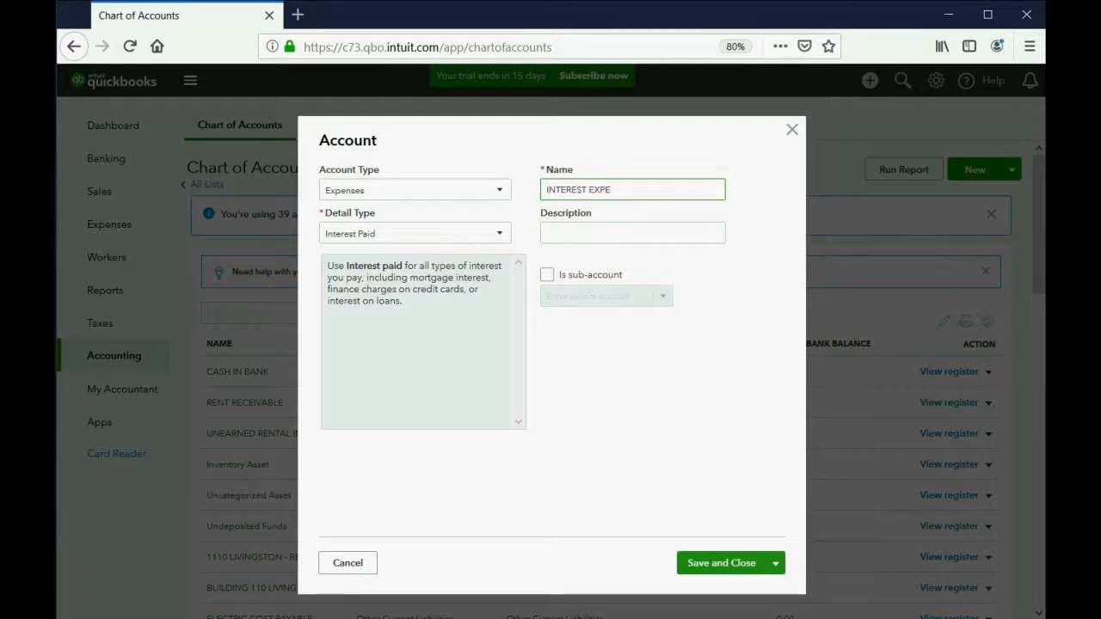
{"action": "type", "text": "NSE"}
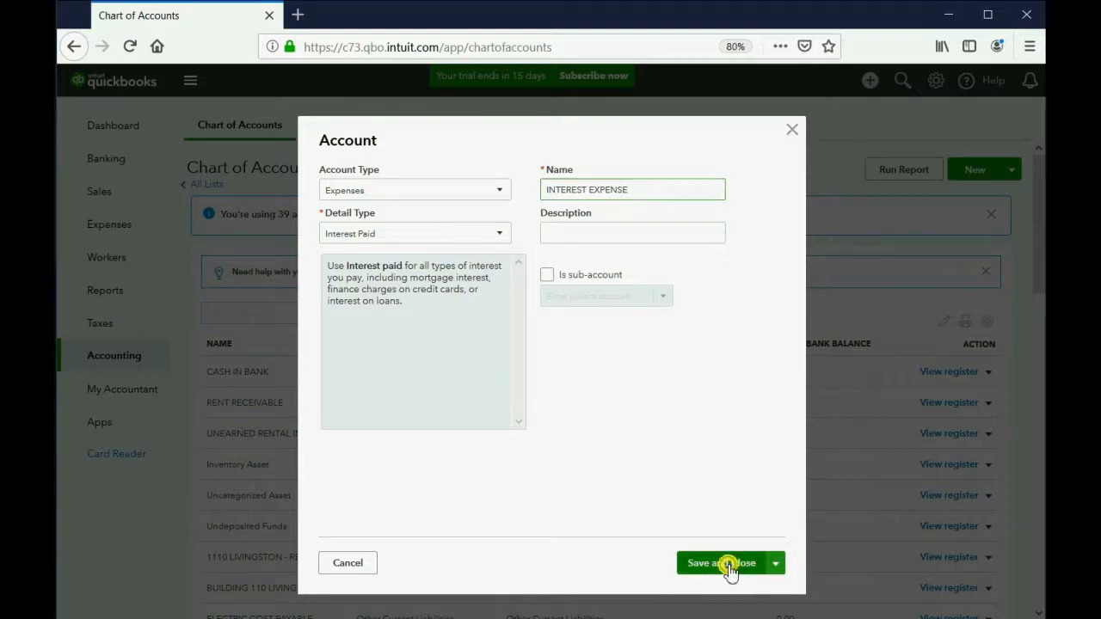
{"action": "left_click", "coordinate": [721, 563]}
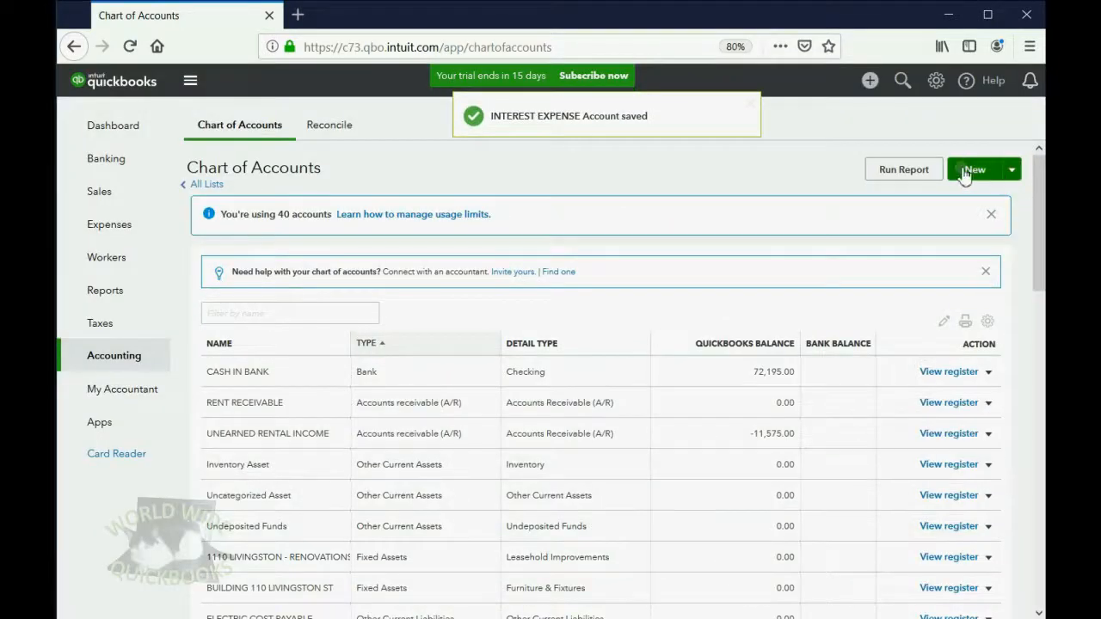
Create and save an Expenses account ESCROW EXPENSE with detail type Interest Paid, giving 41 accounts
{"action": "left_click", "coordinate": [976, 170]}
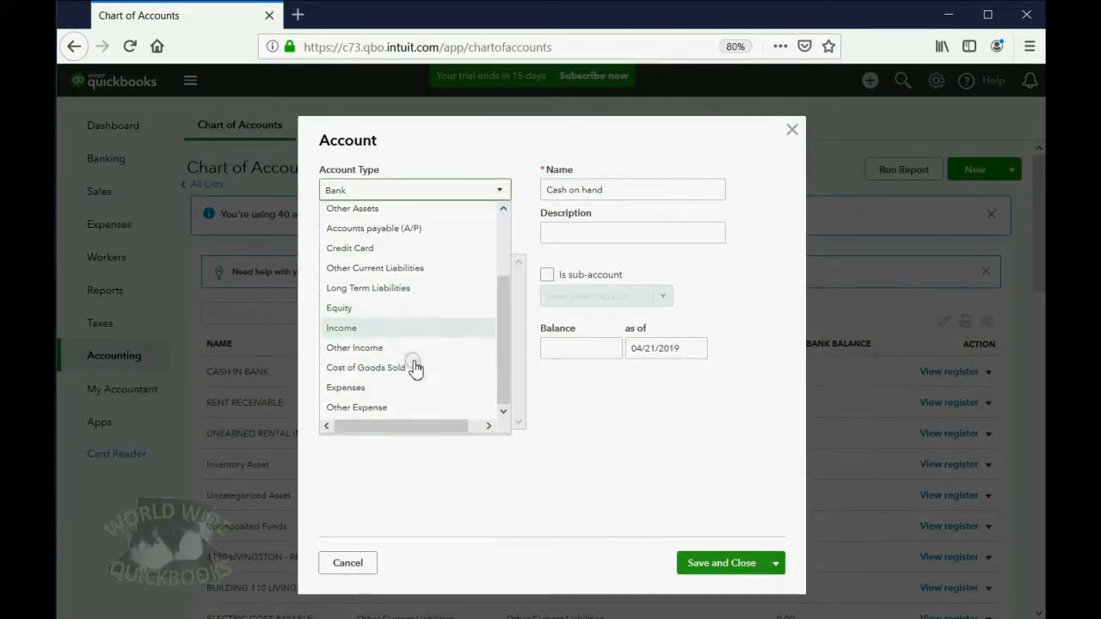
{"action": "left_click", "coordinate": [344, 388]}
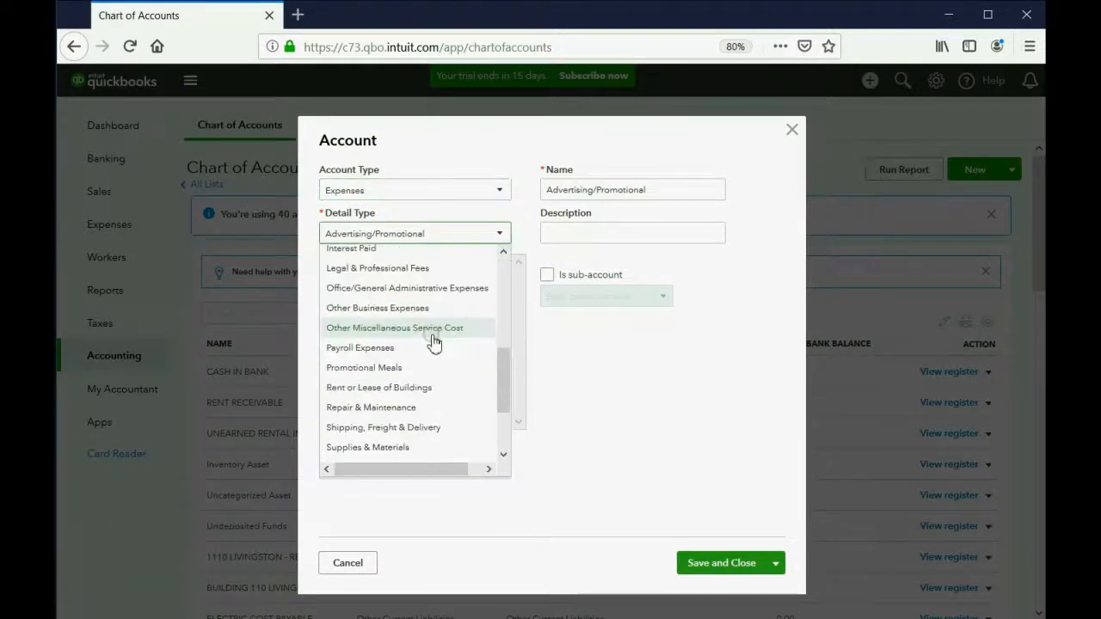
{"action": "scroll", "scroll_direction": "down", "scroll_amount": 3}
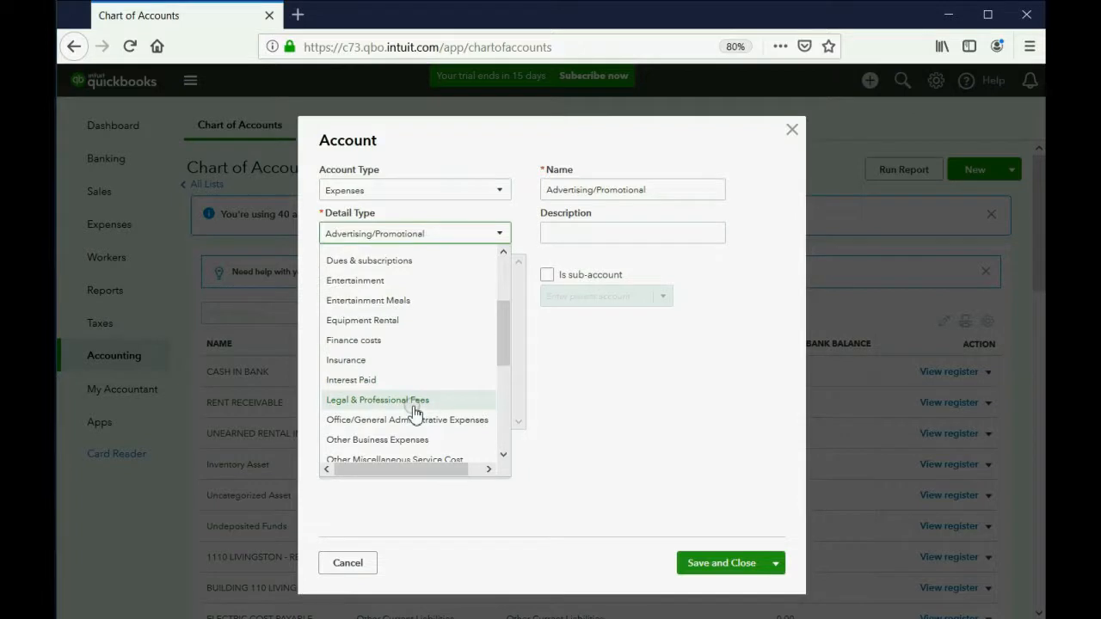
{"action": "left_click", "coordinate": [351, 380]}
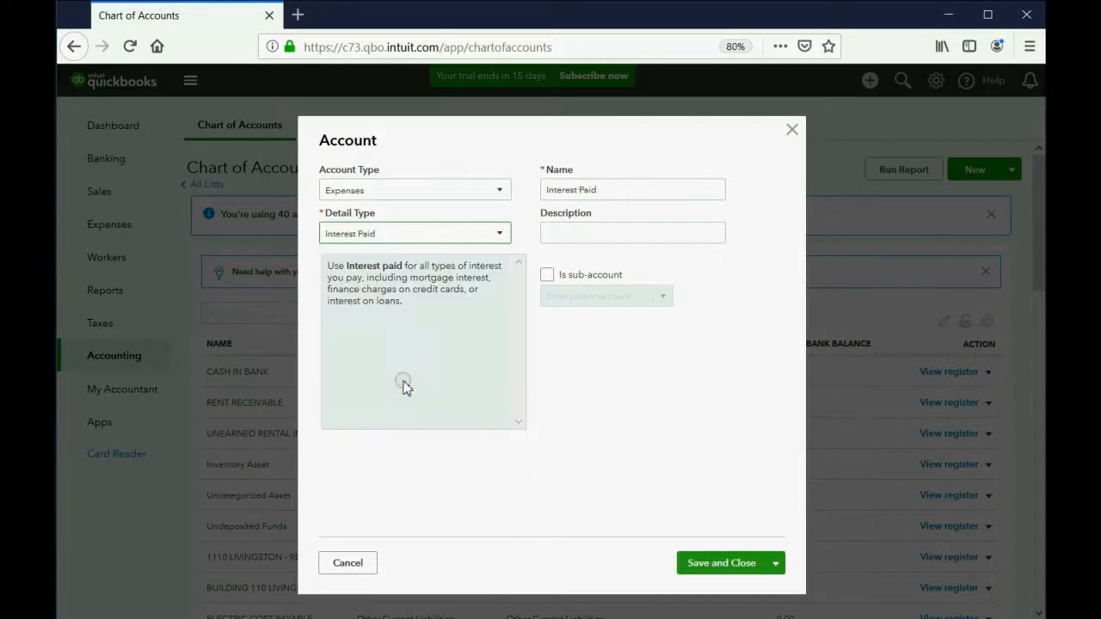
{"action": "mouse_move", "coordinate": [416, 382]}
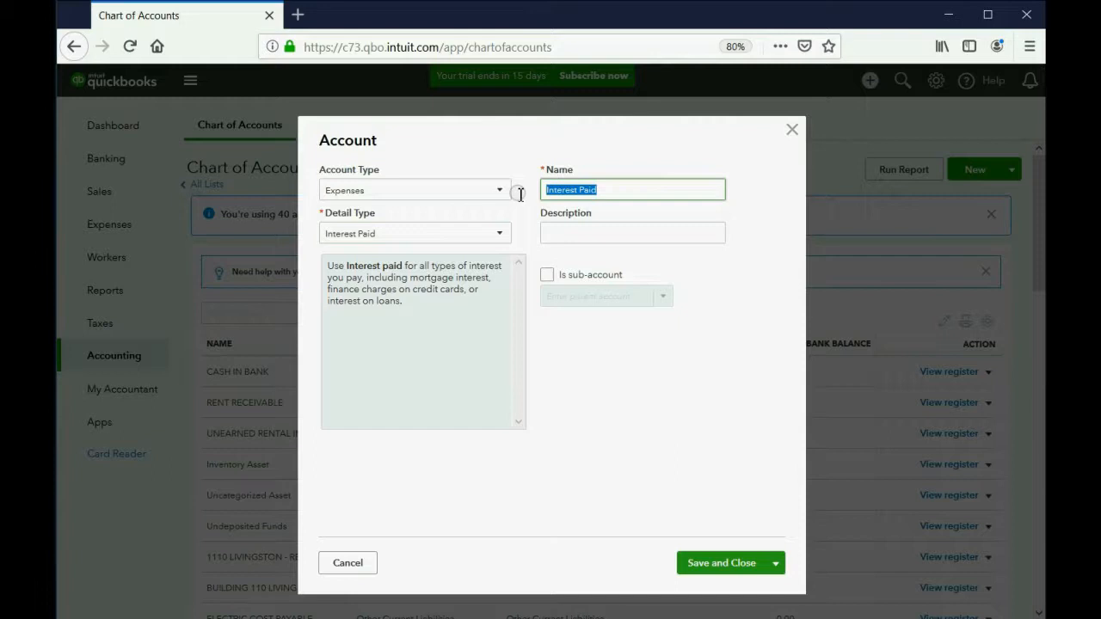
{"action": "type", "text": "ESCROW EXPENSE"}
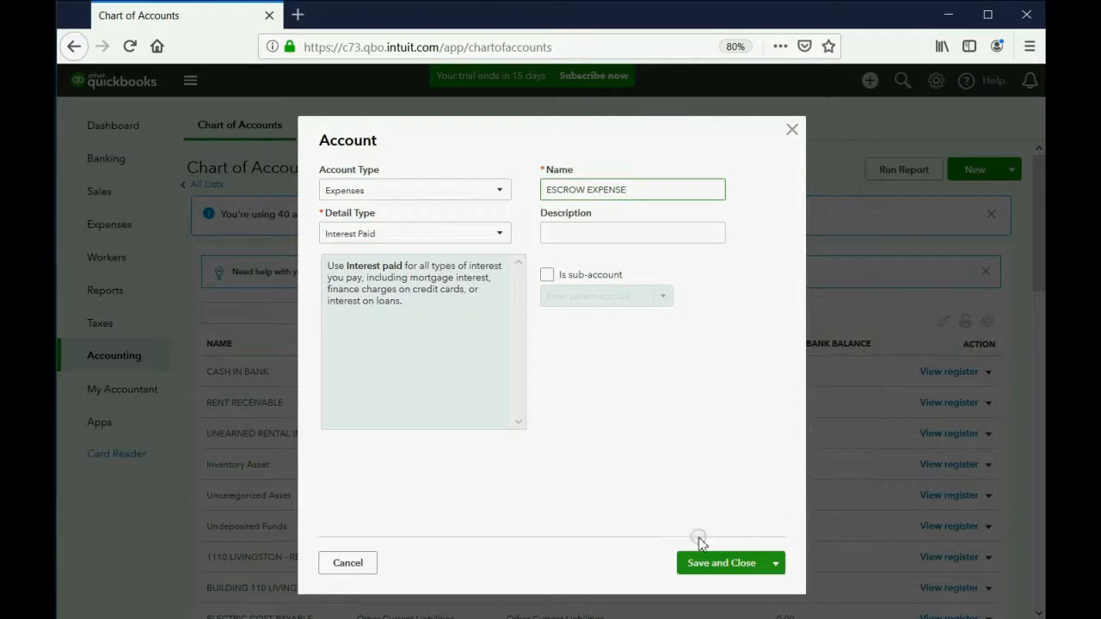
{"action": "left_click", "coordinate": [721, 563]}
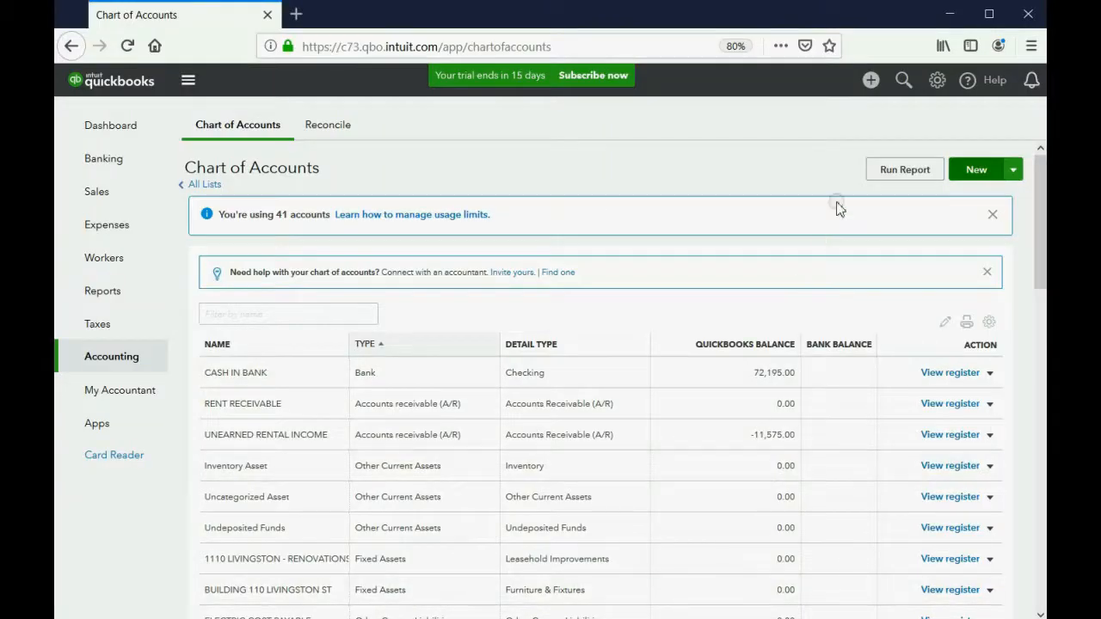
Start check #14 to mighty mike's mortgages from CASH IN BANK, declining prefilled lines
{"action": "left_click", "coordinate": [871, 80]}
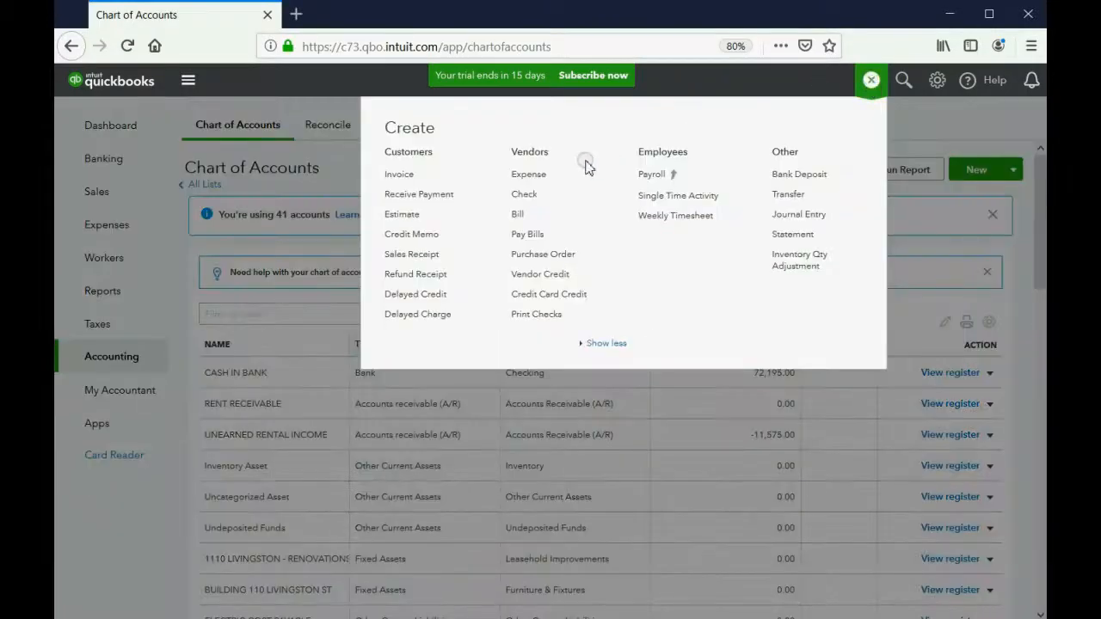
{"action": "left_click", "coordinate": [523, 192]}
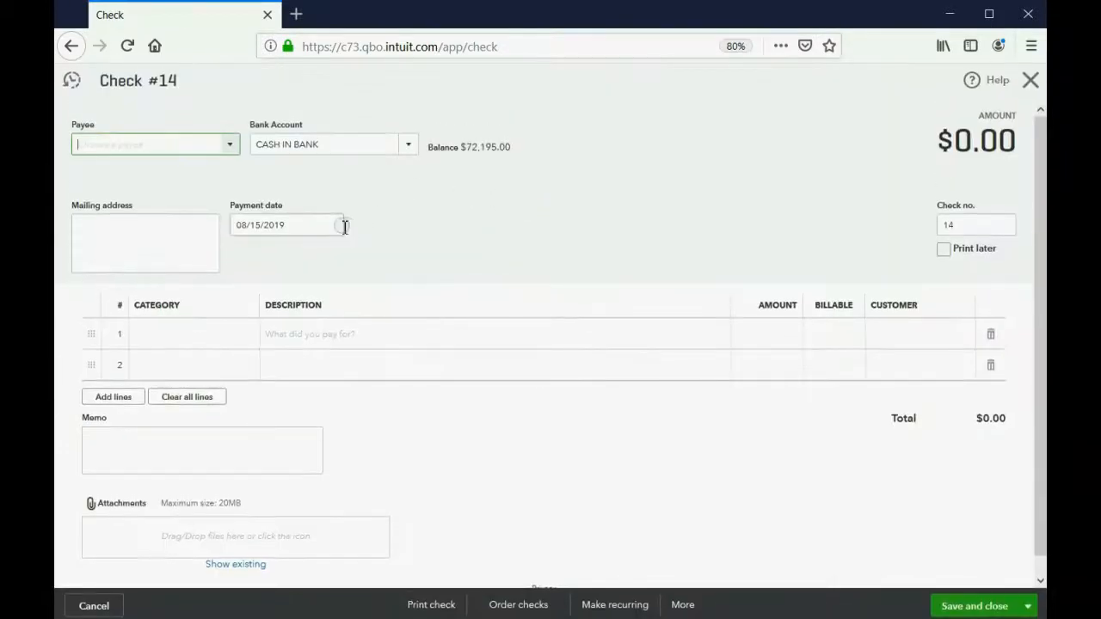
{"action": "left_click", "coordinate": [330, 223]}
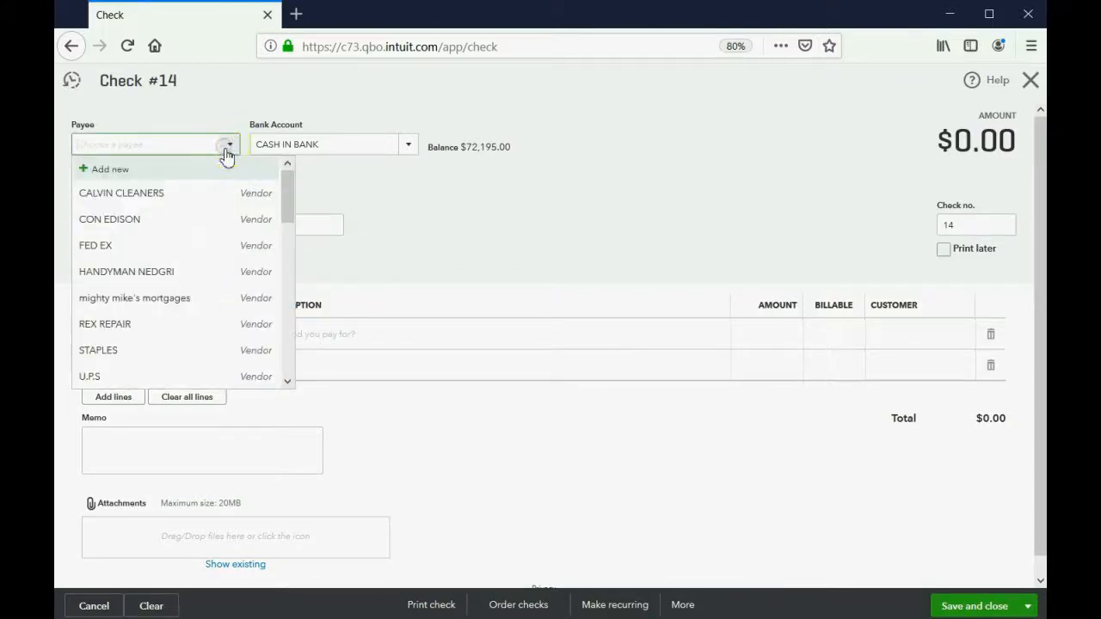
{"action": "left_click", "coordinate": [134, 298]}
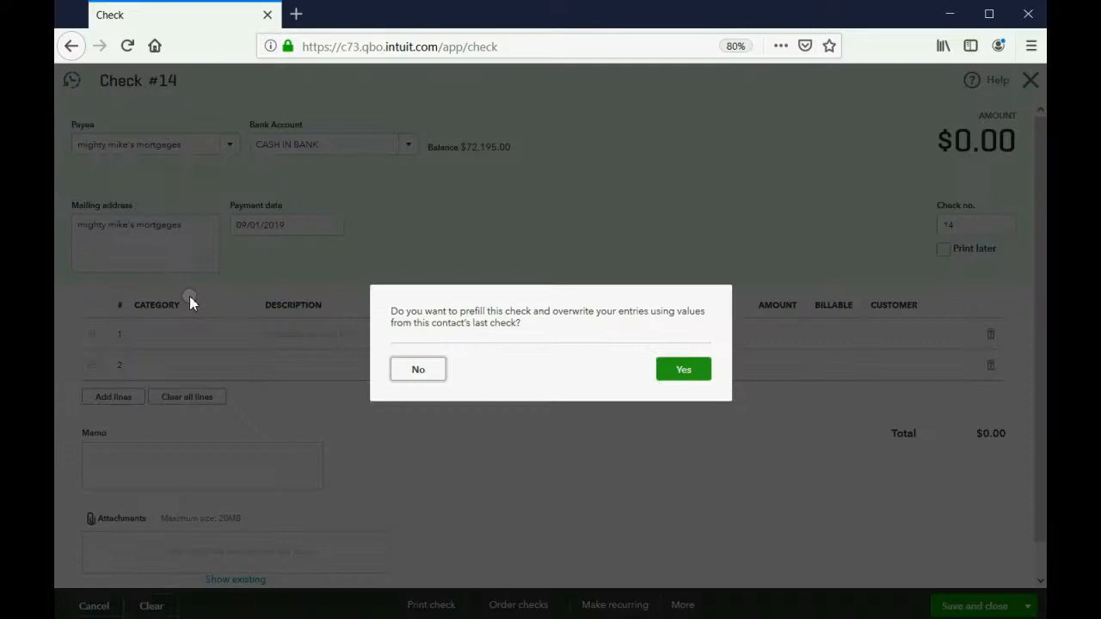
{"action": "left_click", "coordinate": [417, 368]}
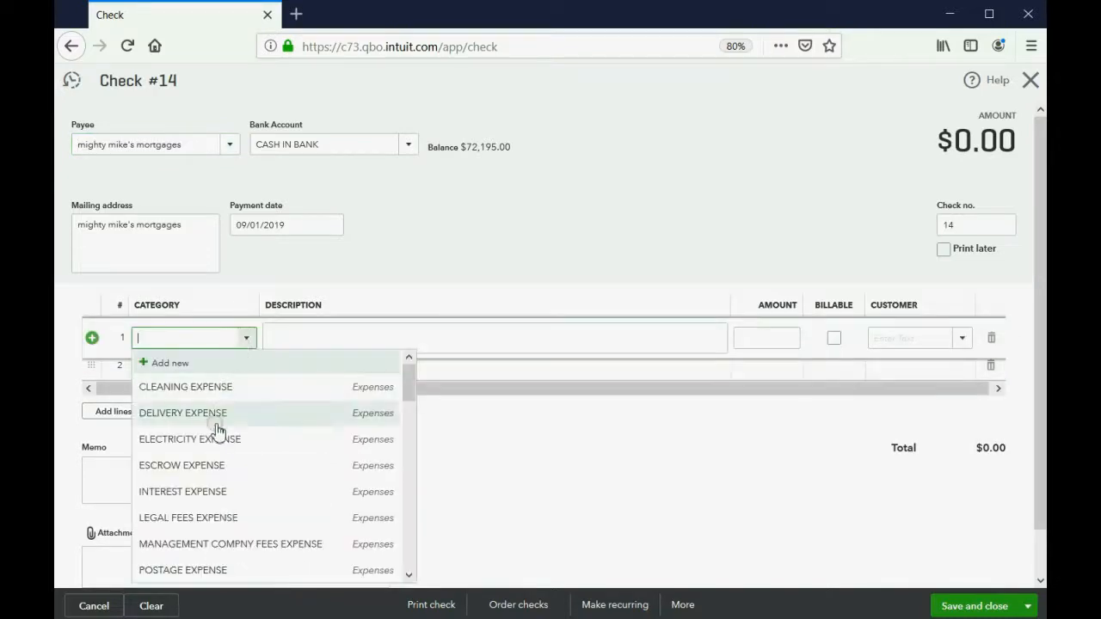
Add split lines INTEREST EXPENSE 100.00 and ESCROW EXPENSE 100.00
{"action": "left_click", "coordinate": [182, 492]}
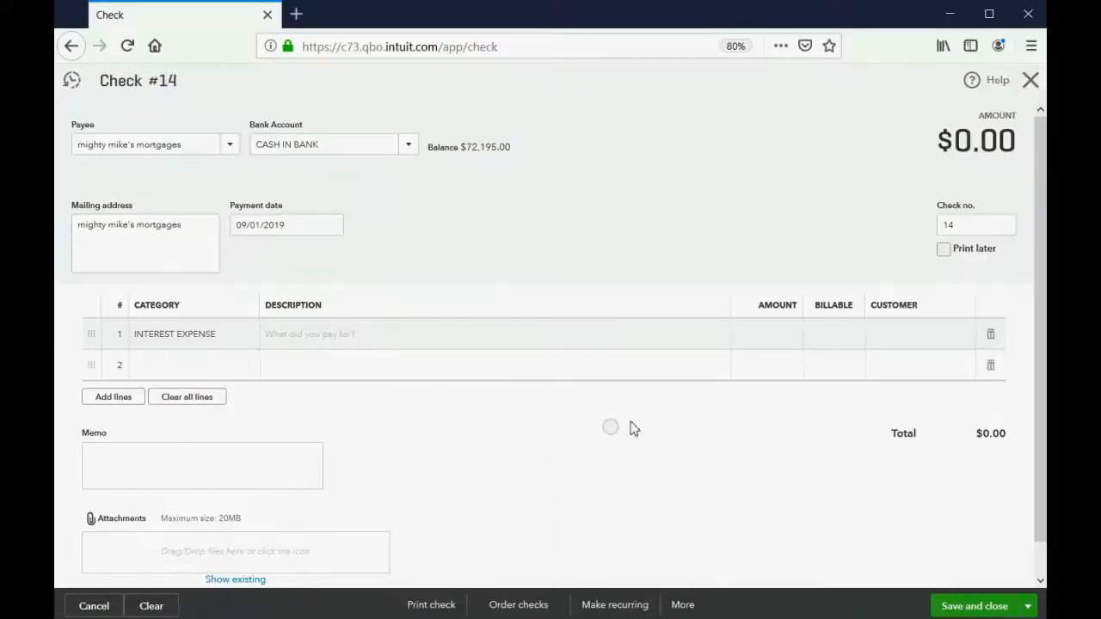
{"action": "left_click", "coordinate": [766, 336]}
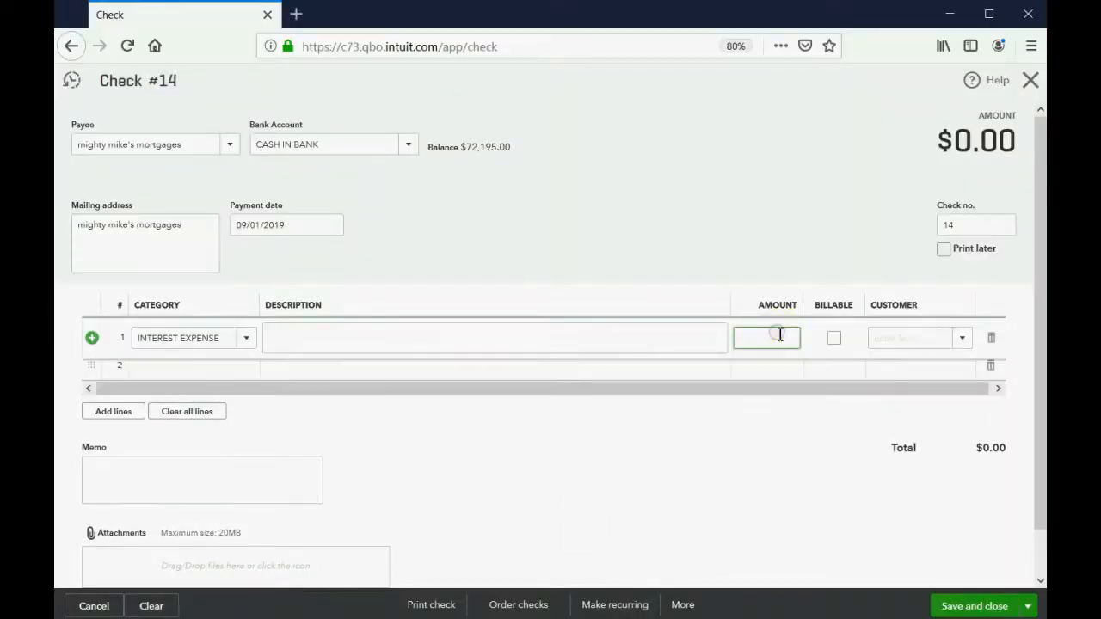
{"action": "type", "text": "10"}
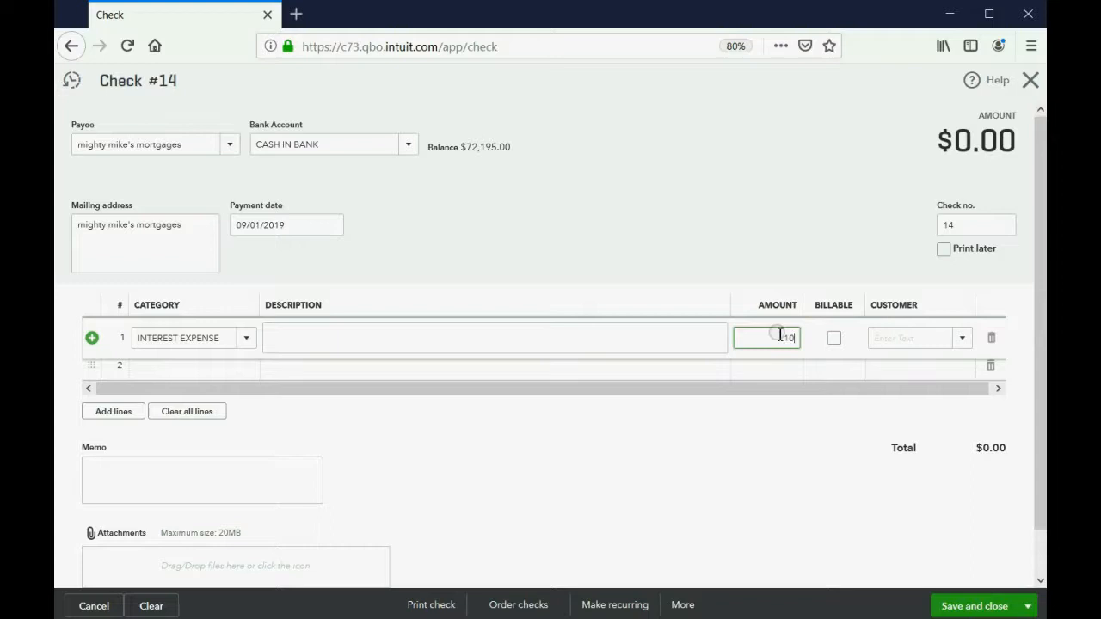
{"action": "type", "text": "100.00"}
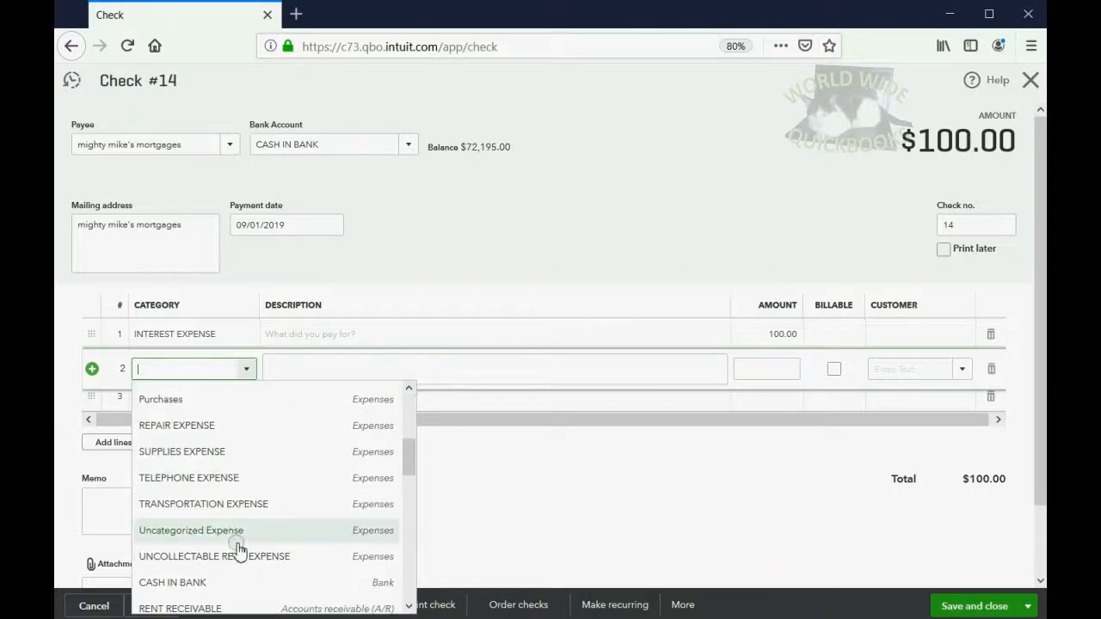
{"action": "scroll", "scroll_direction": "down", "scroll_amount": 3}
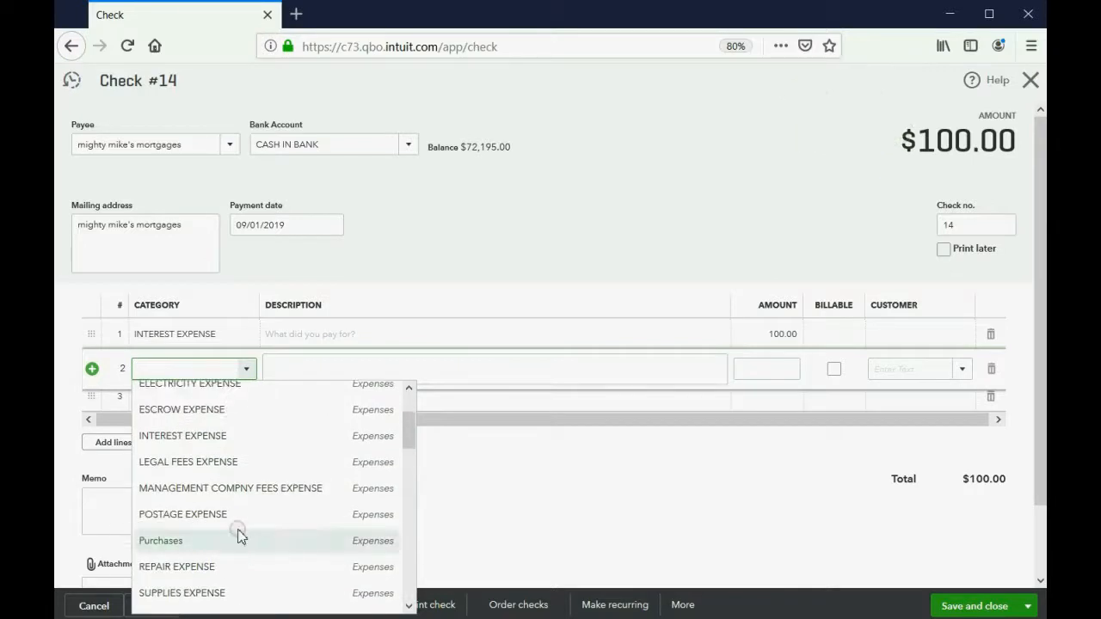
{"action": "left_click", "coordinate": [182, 409]}
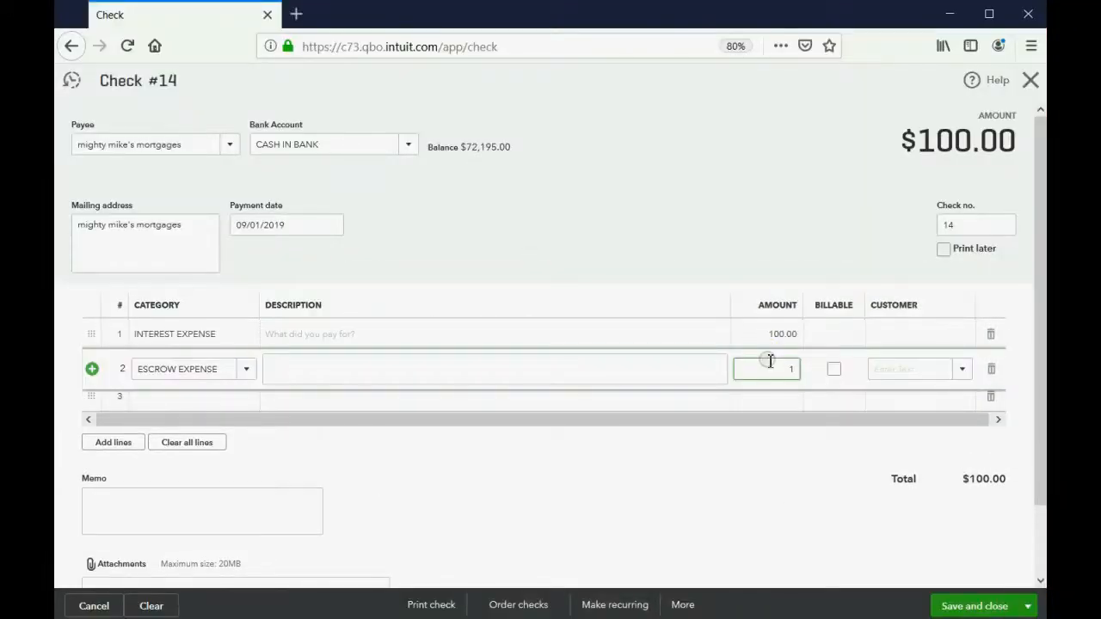
{"action": "type", "text": "100.00"}
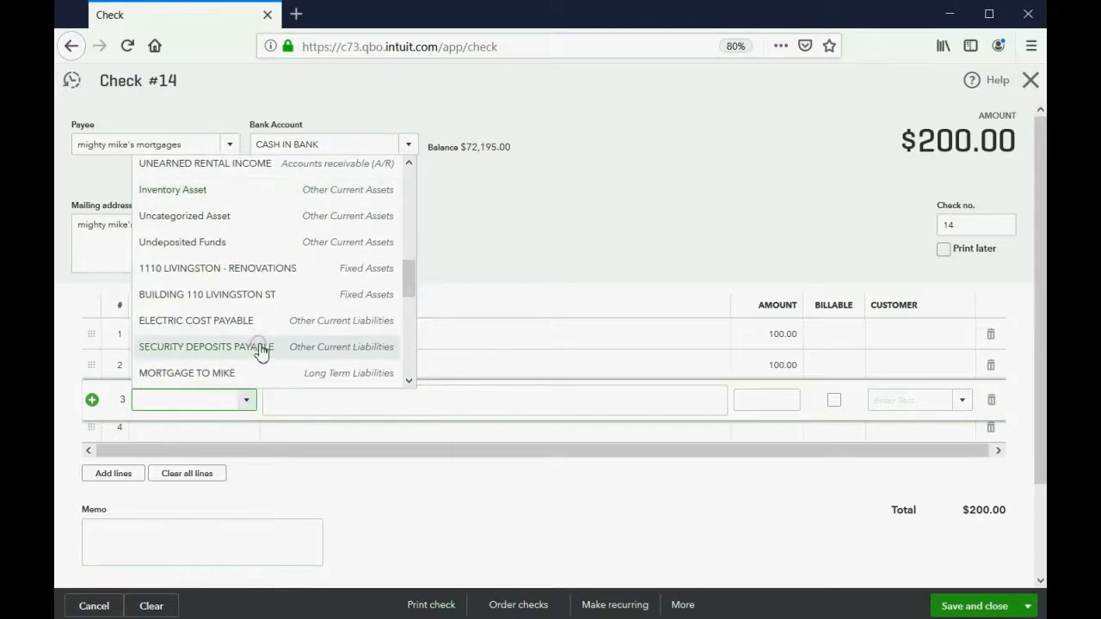
Add a MORTGAGE TO MIKE principal line of 300, bringing the check to $500.00
{"action": "scroll", "scroll_direction": "down", "scroll_amount": 3}
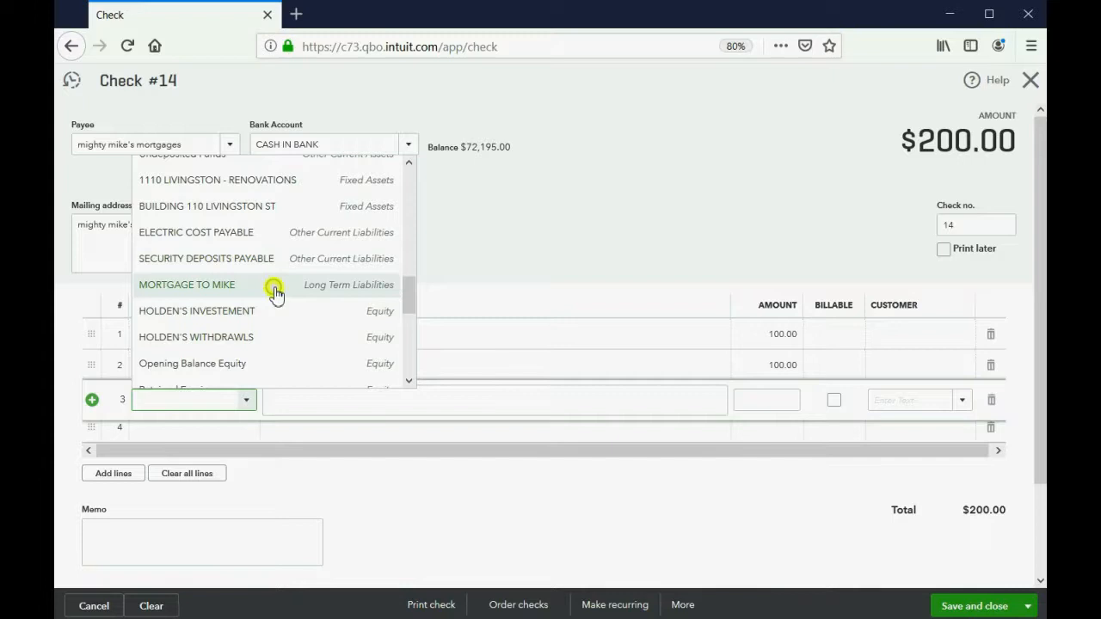
{"action": "left_click", "coordinate": [185, 285]}
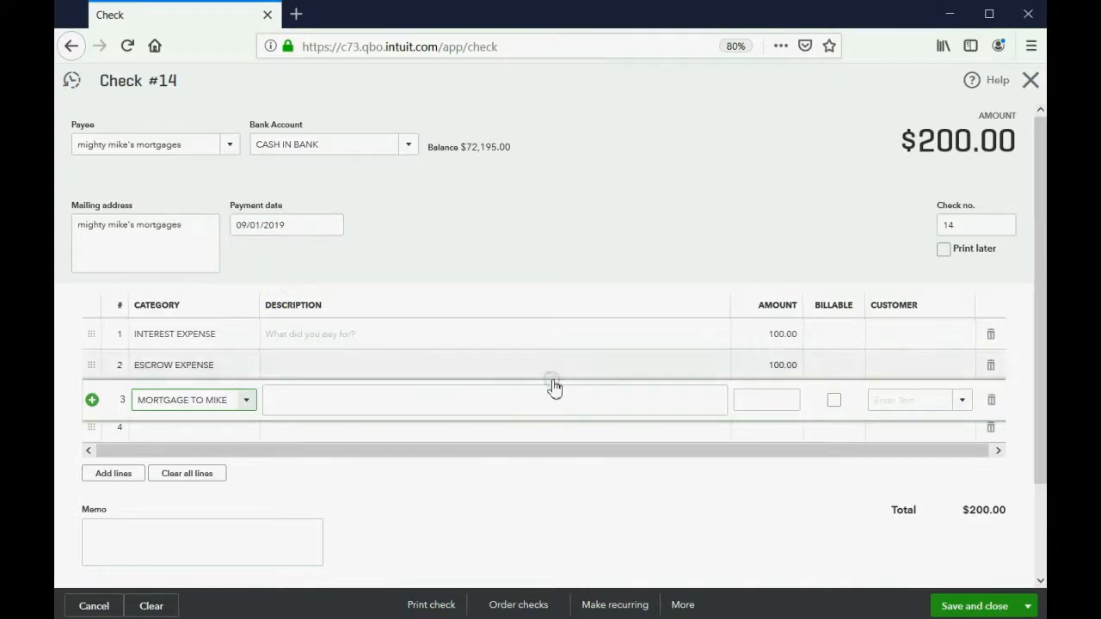
{"action": "left_click", "coordinate": [764, 399]}
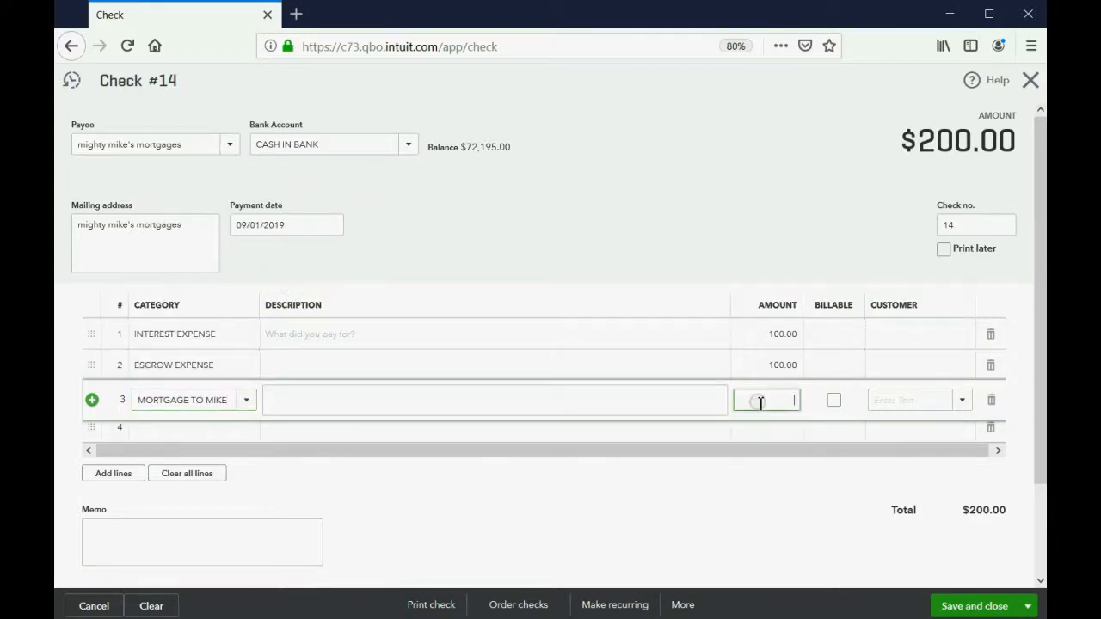
{"action": "type", "text": "300.00"}
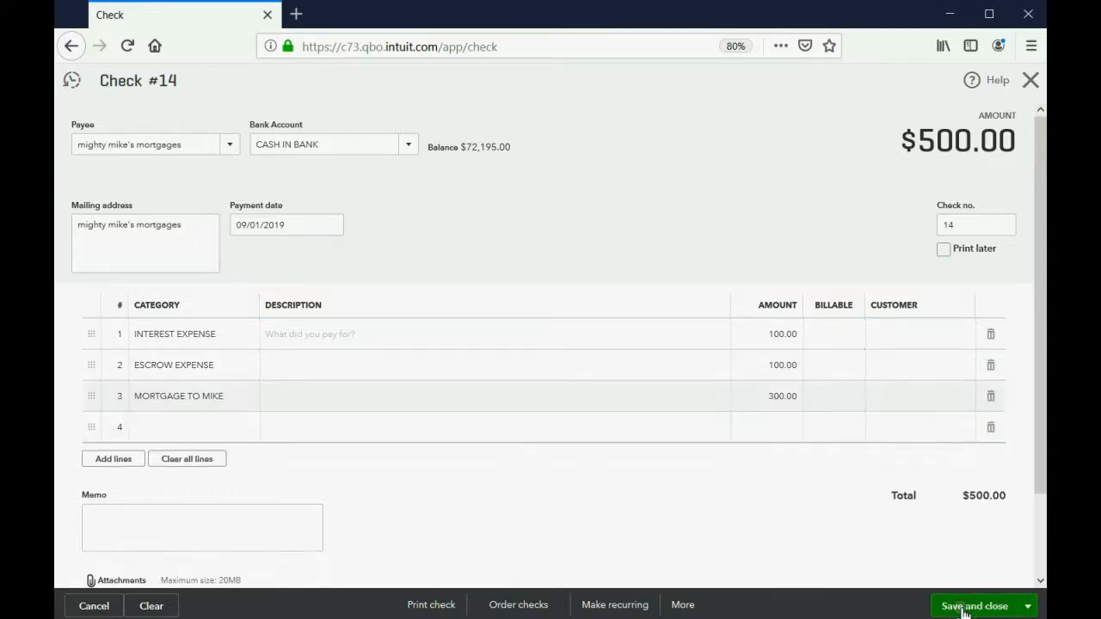
Save check 14 and open the Trial Balance-All custom report
{"action": "left_click", "coordinate": [974, 606]}
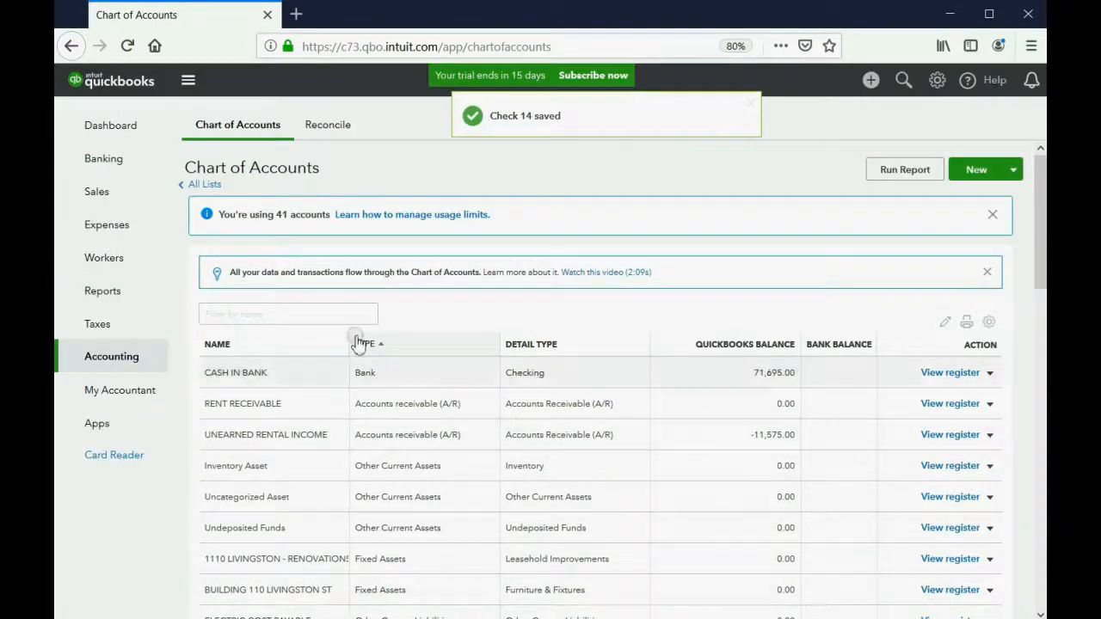
{"action": "left_click", "coordinate": [103, 291]}
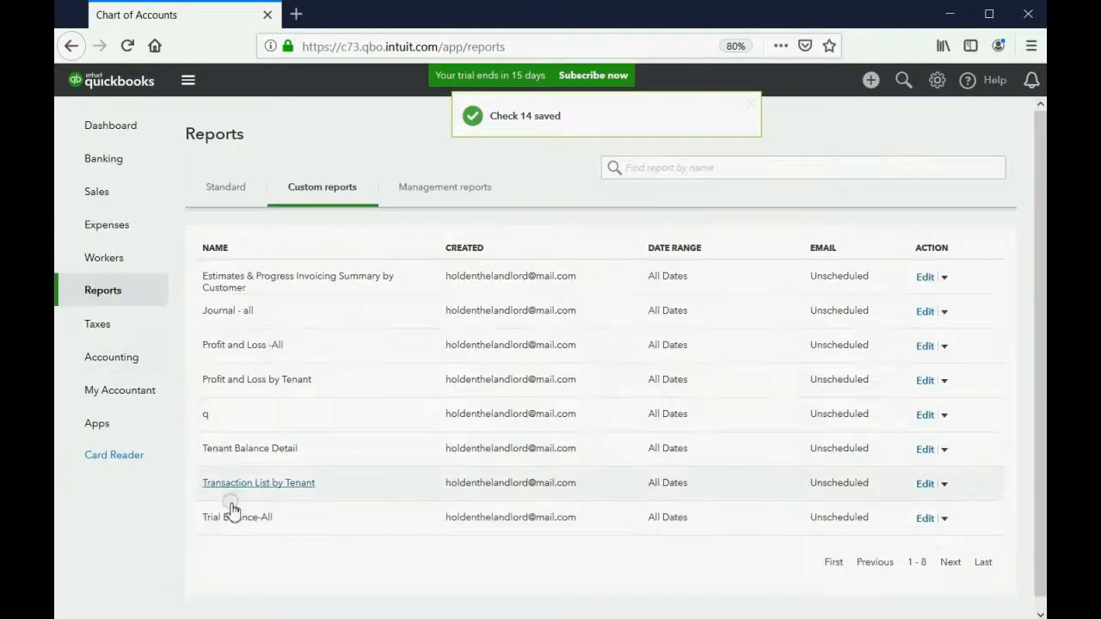
{"action": "left_click", "coordinate": [238, 516]}
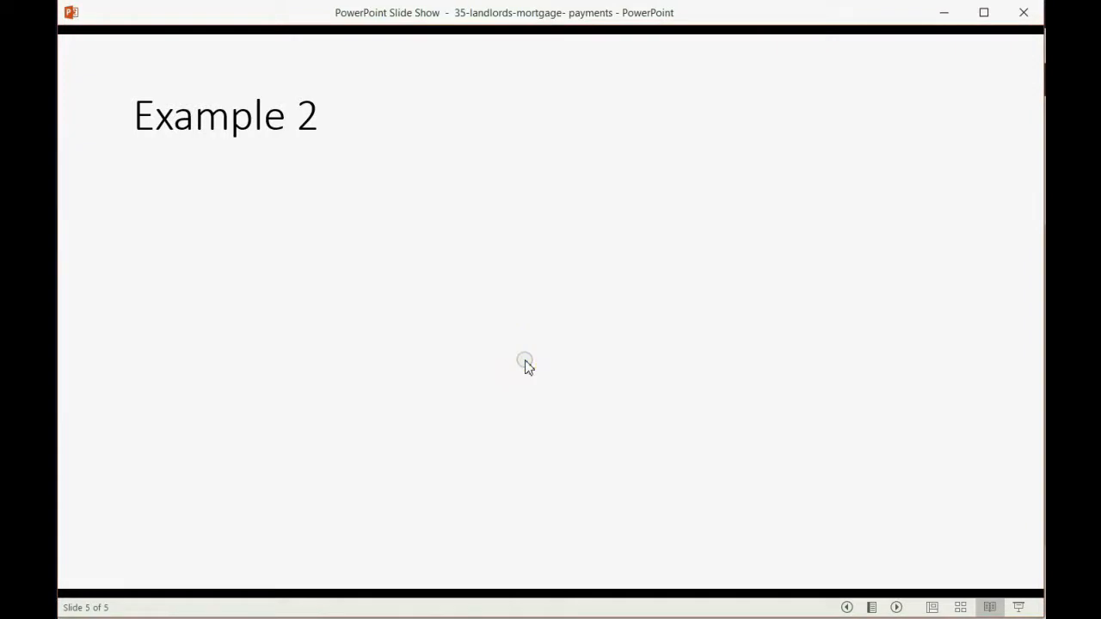
Present the Example 2 slide, then return to the trial balance showing MORTGAGE TO MIKE 69,700.00
{"action": "left_click", "coordinate": [526, 360]}
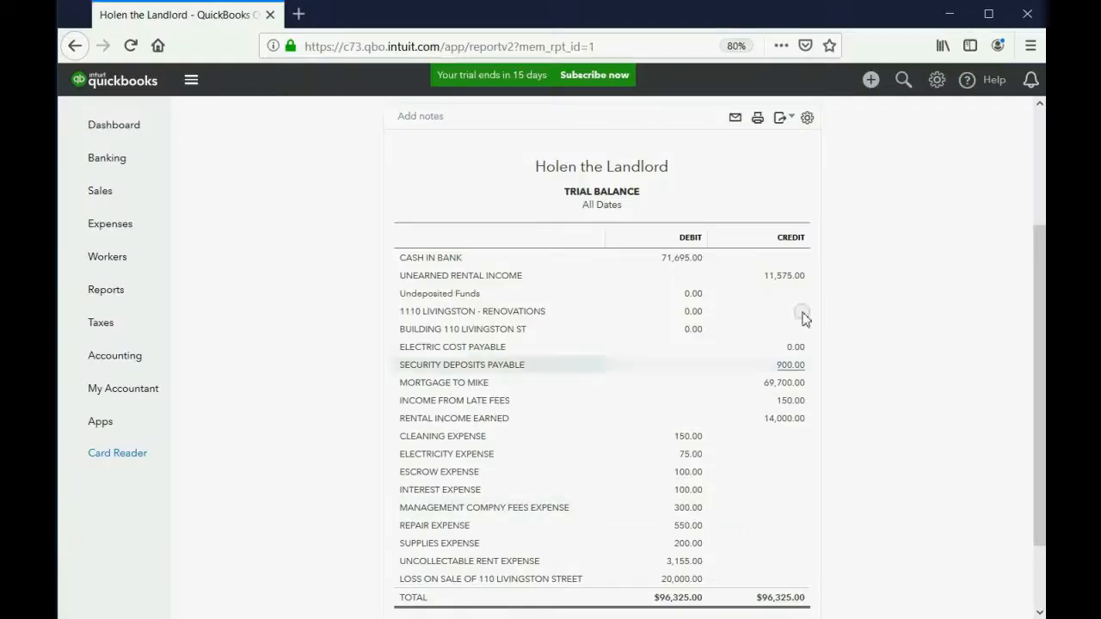
Start check #15 to mighty mike's mortgages dated 10/01/2019, declining prefilled lines
{"action": "left_click", "coordinate": [871, 80]}
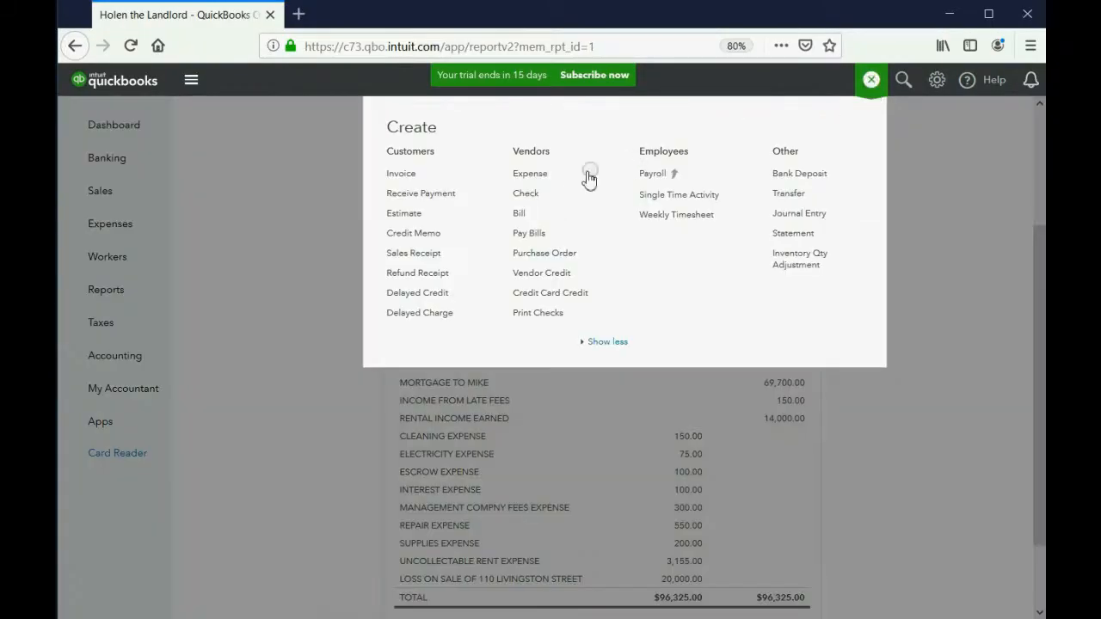
{"action": "left_click", "coordinate": [526, 193]}
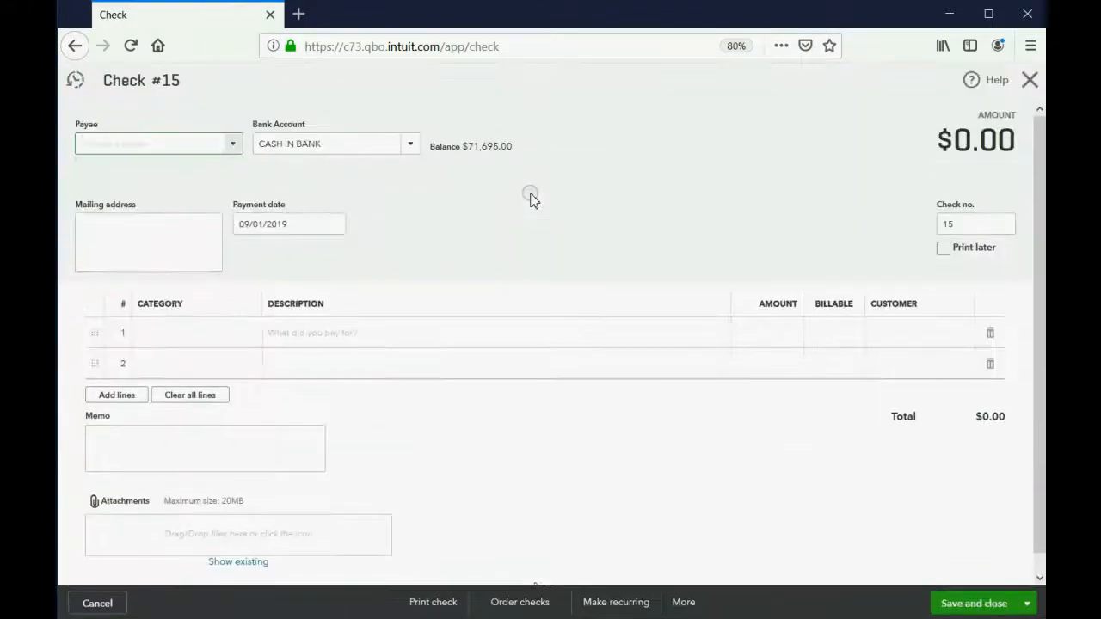
{"action": "left_click", "coordinate": [334, 224]}
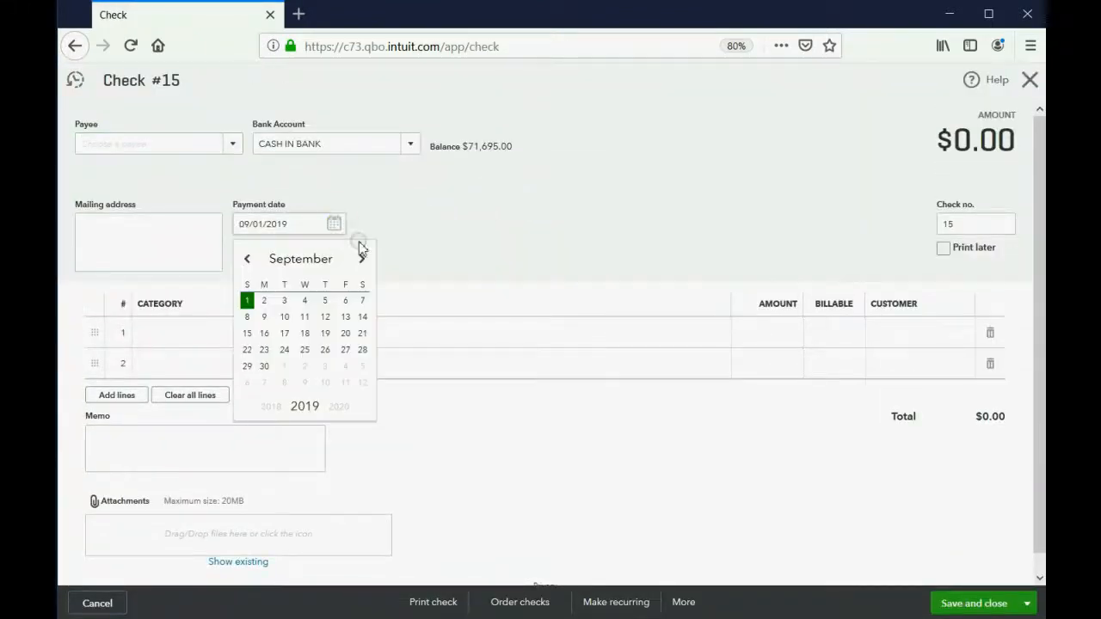
{"action": "left_click", "coordinate": [362, 258]}
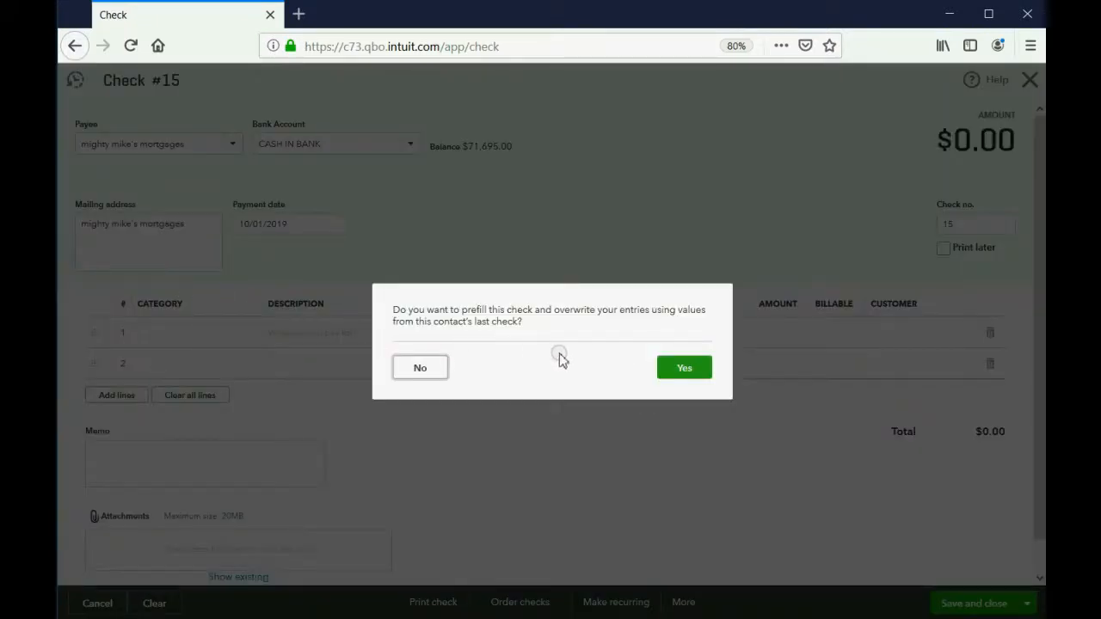
{"action": "left_click", "coordinate": [420, 368]}
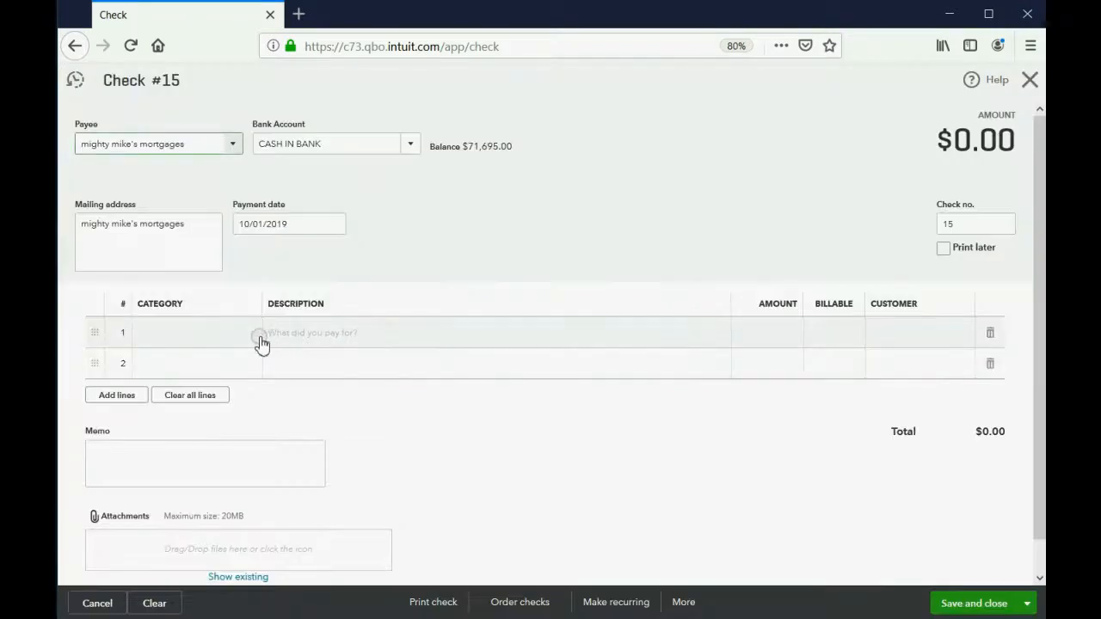
Add split lines INTEREST EXPENSE 95 and ESCROW EXPENSE 100
{"action": "left_click", "coordinate": [196, 334]}
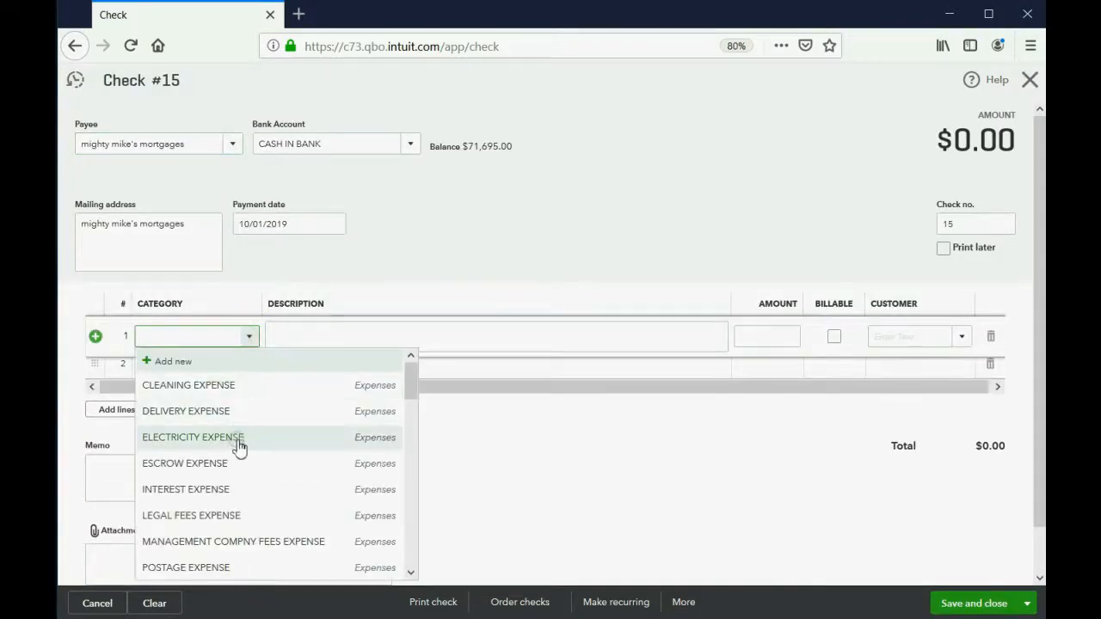
{"action": "left_click", "coordinate": [186, 488]}
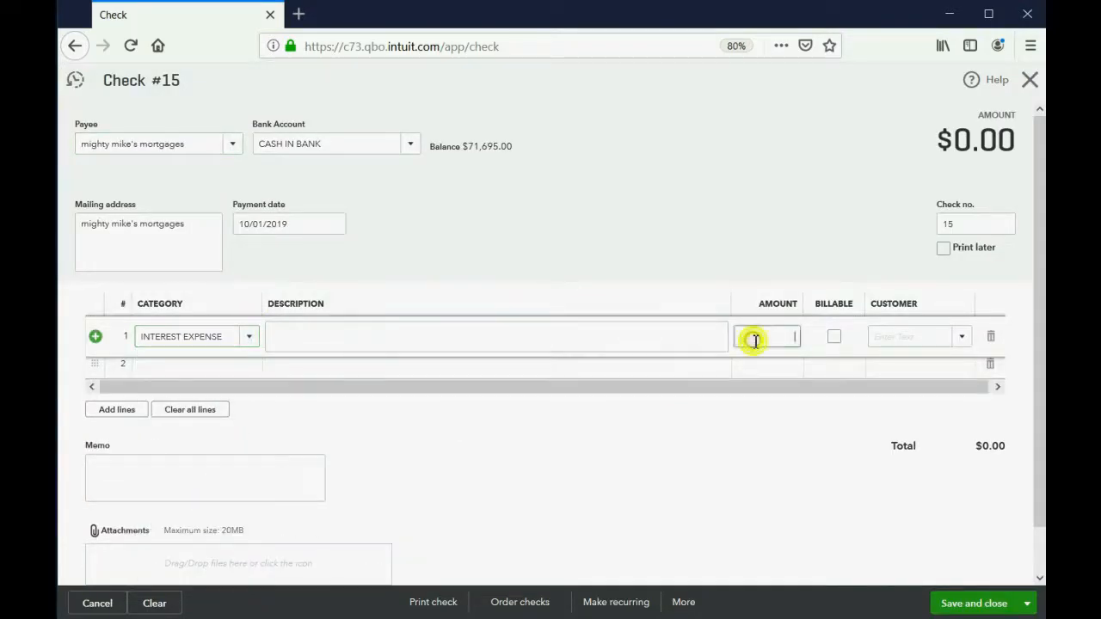
{"action": "type", "text": "9"}
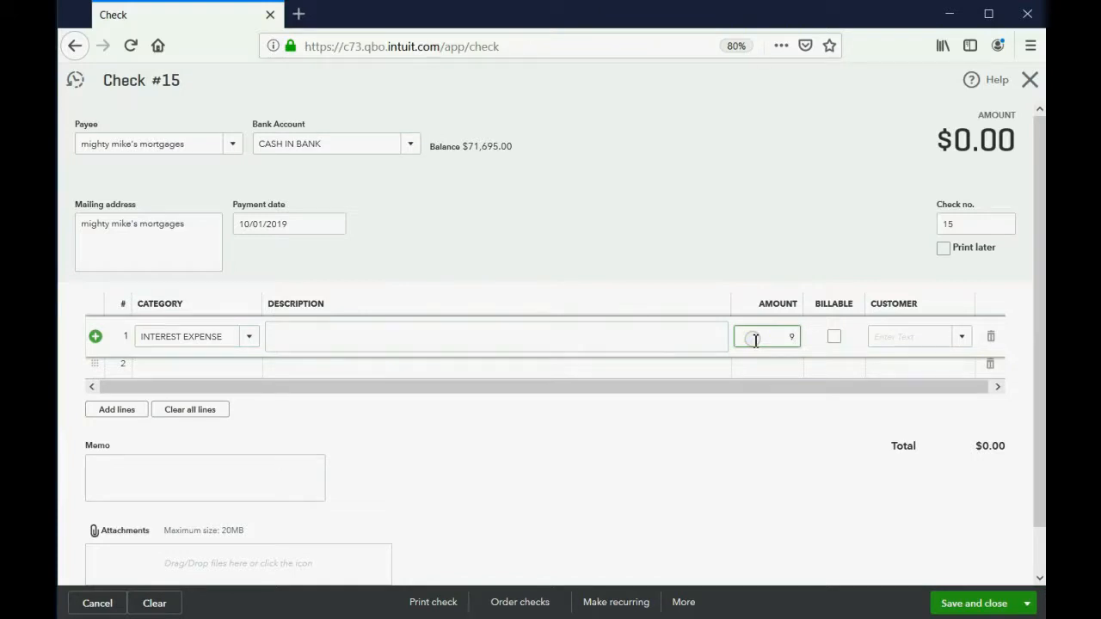
{"action": "type", "text": "5"}
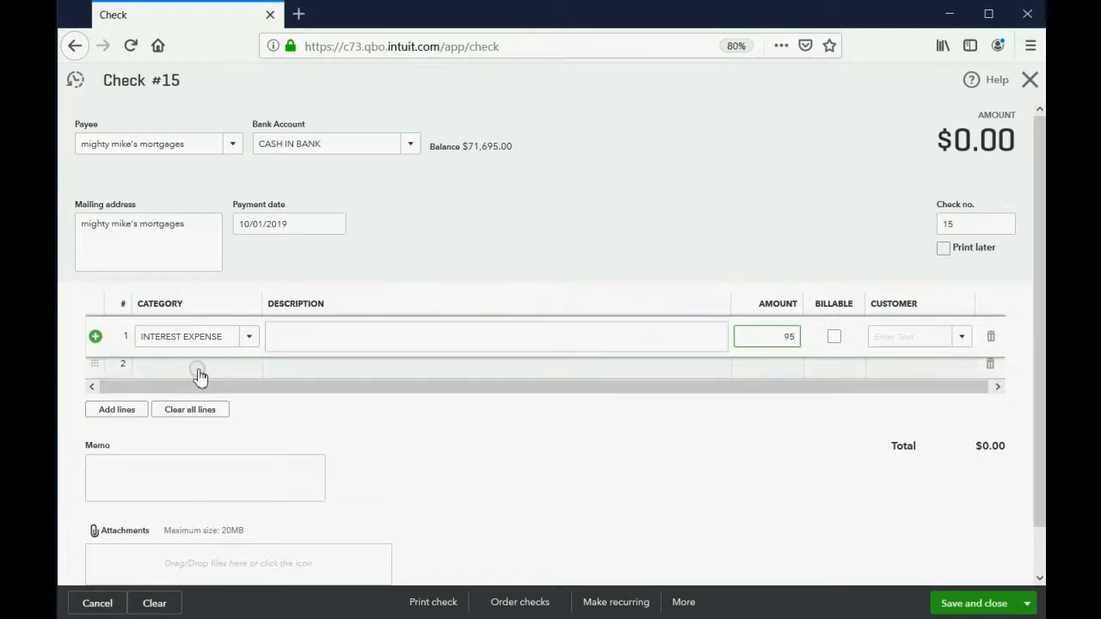
{"action": "left_click", "coordinate": [181, 368]}
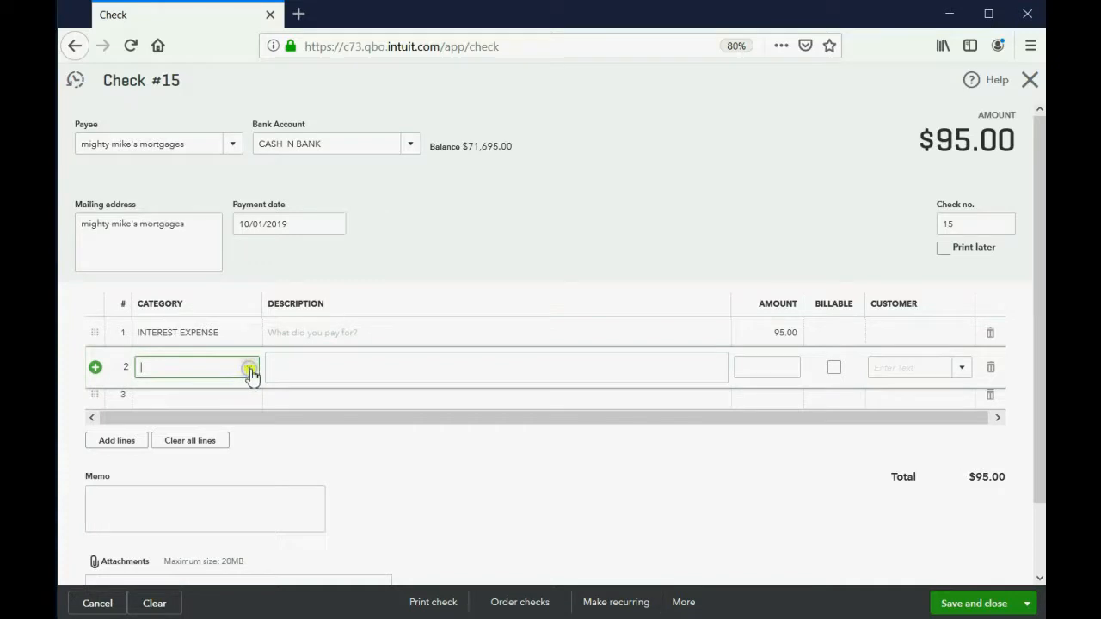
{"action": "type", "text": "ESCROW EXPENSE"}
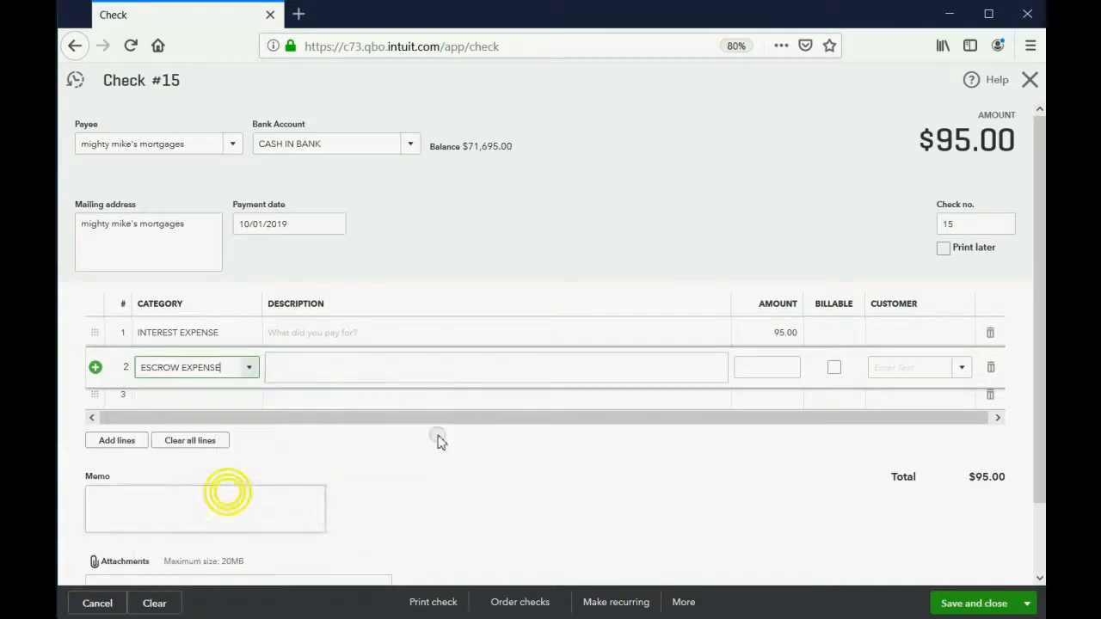
{"action": "left_click", "coordinate": [765, 368]}
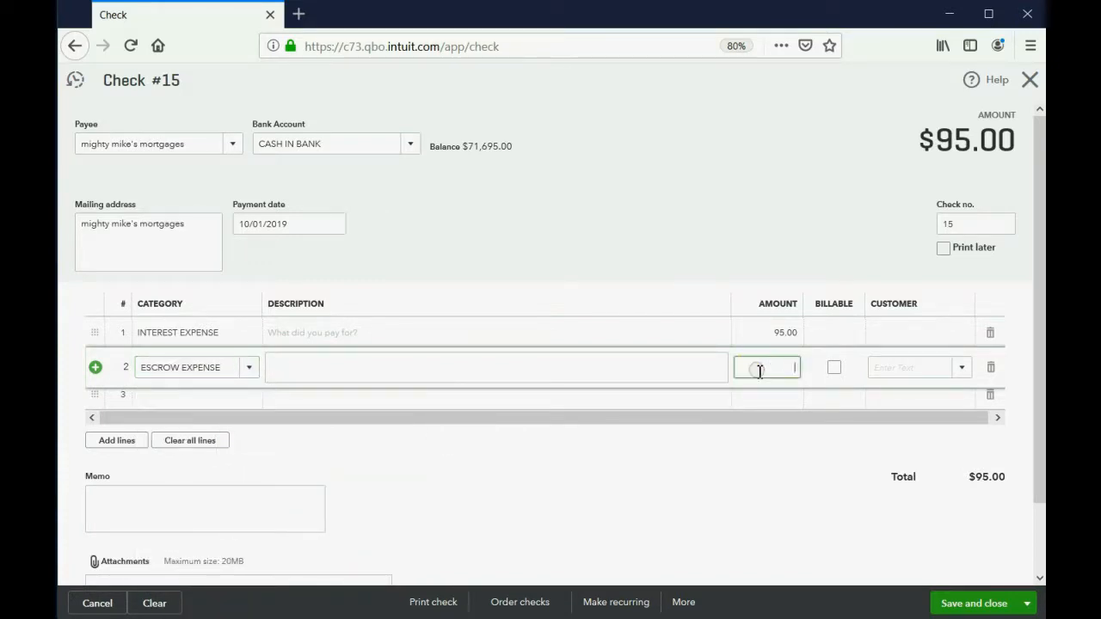
{"action": "type", "text": "100"}
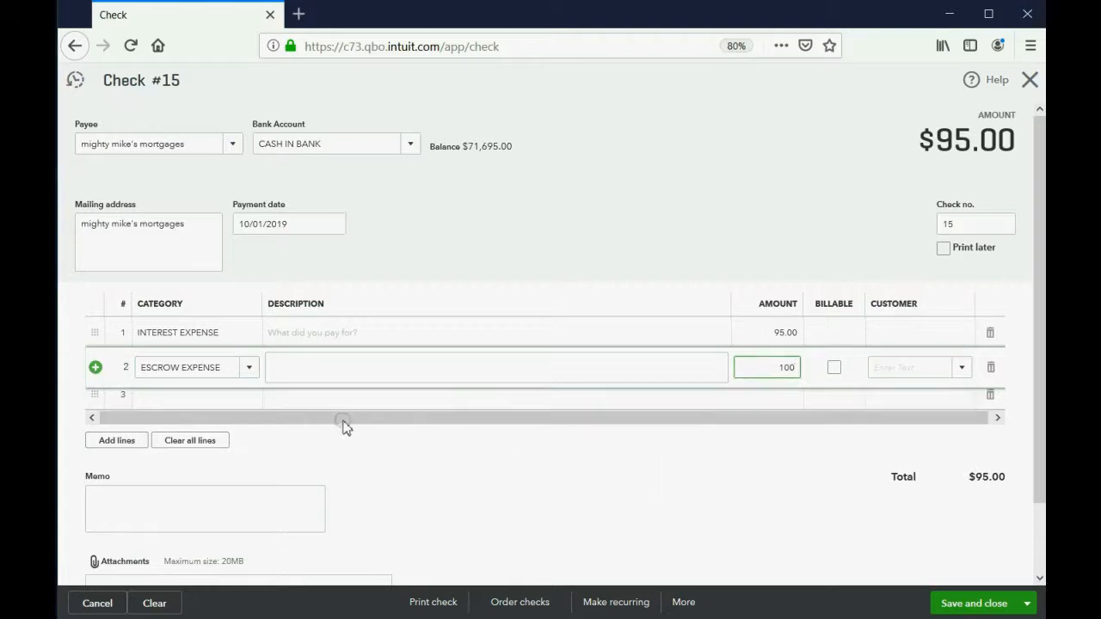
Add a MORTGAGE TO MIKE principal line of 305, bringing the check to $500.00
{"action": "left_click", "coordinate": [248, 398]}
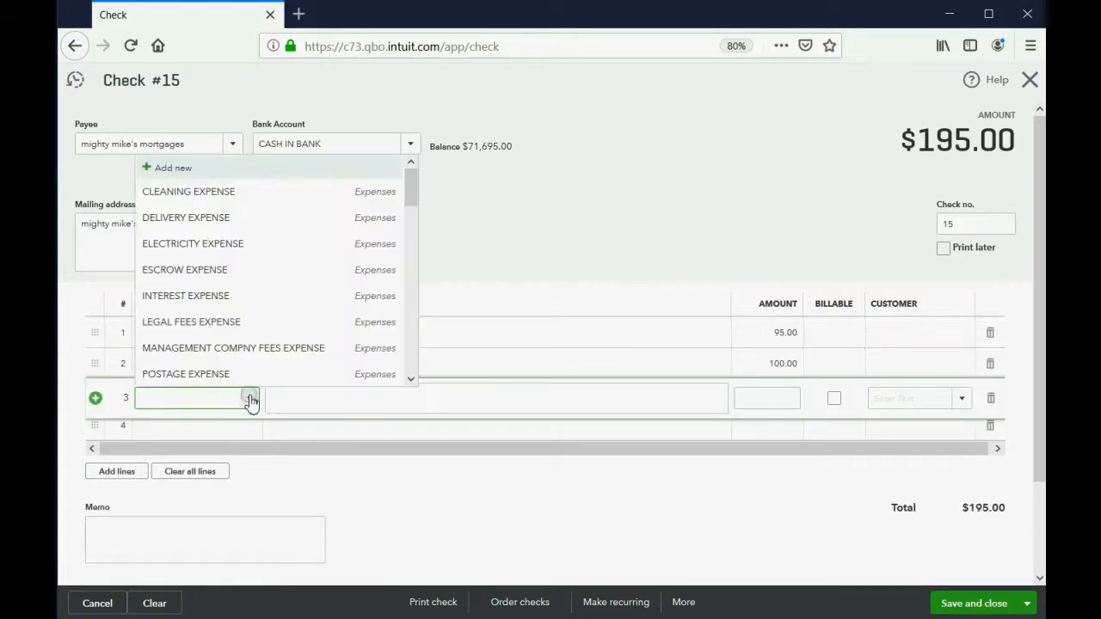
{"action": "scroll", "scroll_direction": "down", "scroll_amount": 3}
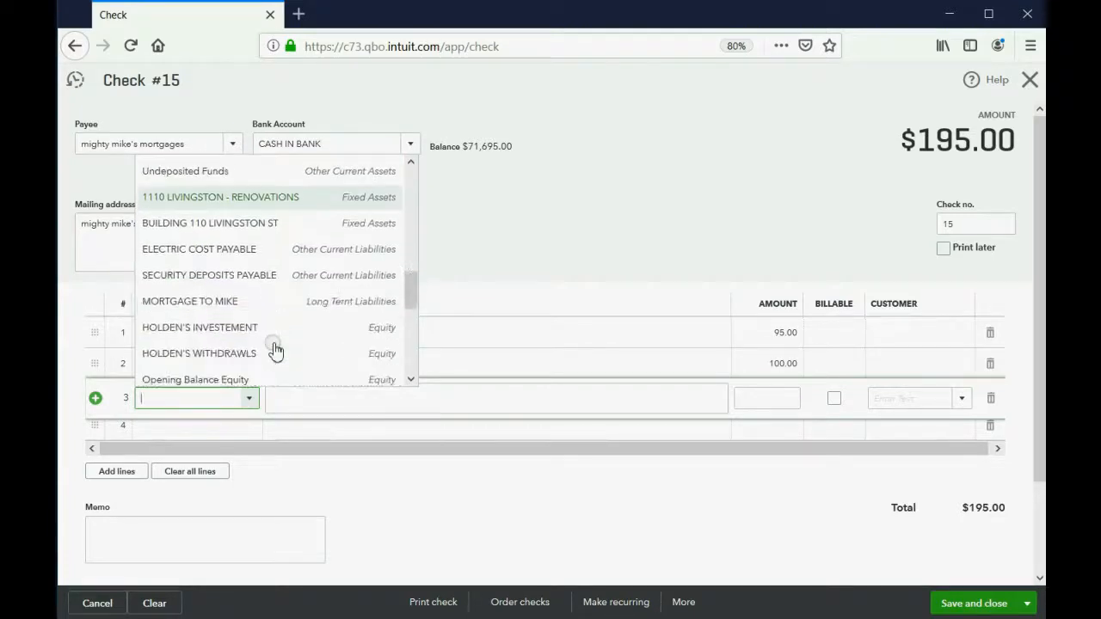
{"action": "left_click", "coordinate": [189, 301]}
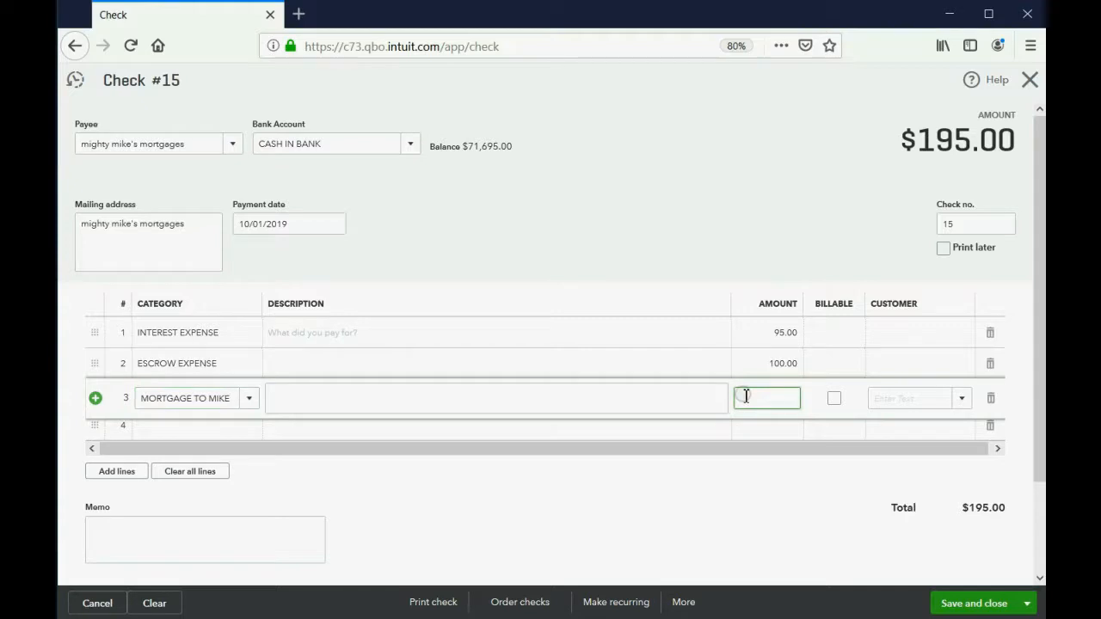
{"action": "type", "text": "305"}
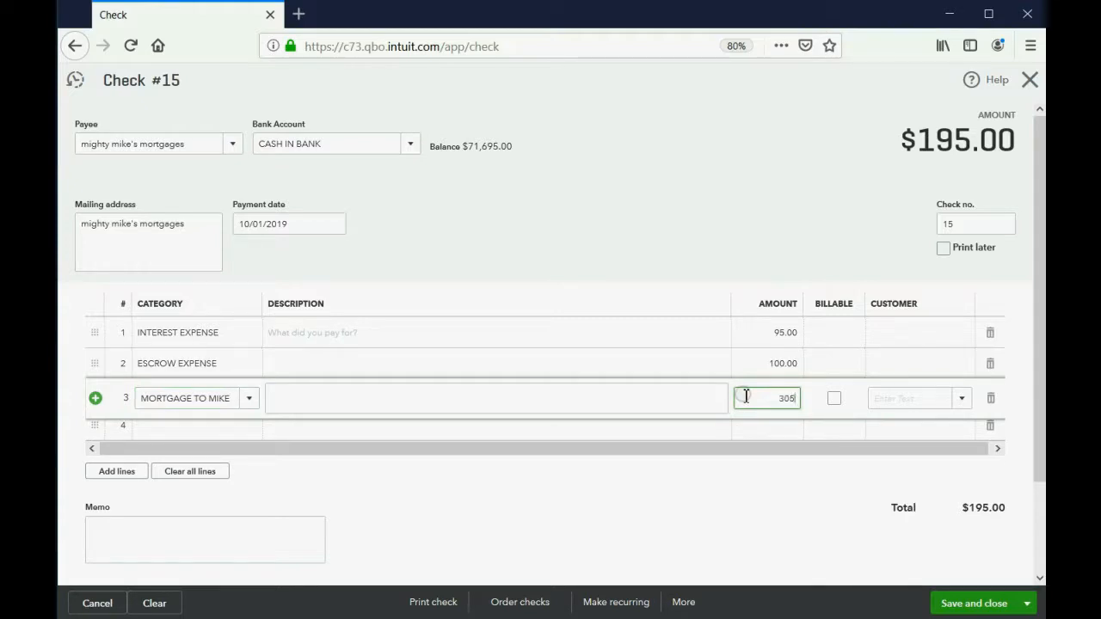
{"action": "left_click", "coordinate": [496, 397]}
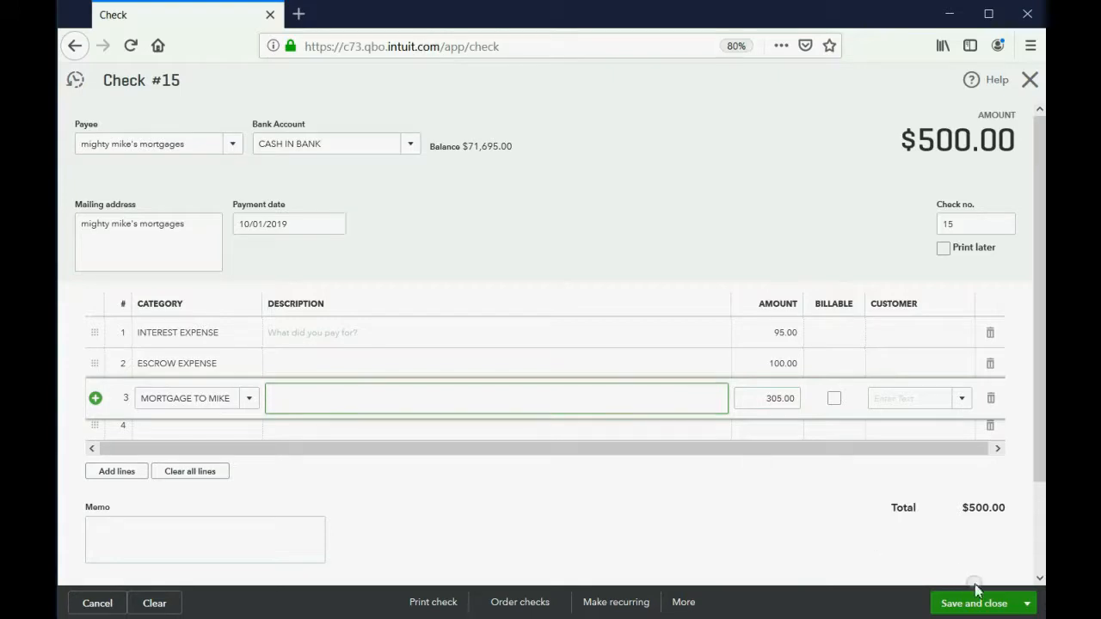
Save check 15 and review the trial balance: MORTGAGE TO MIKE 69,395.00, INTEREST 195.00, ESCROW 200.00
{"action": "left_click", "coordinate": [974, 603]}
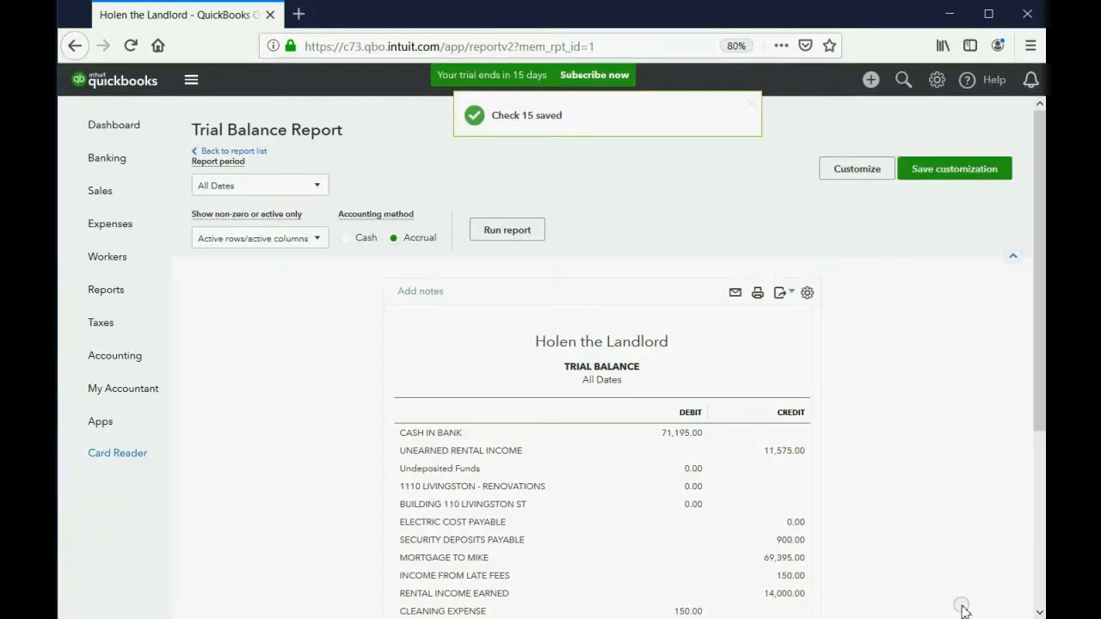
{"action": "scroll", "scroll_direction": "down", "scroll_amount": 3}
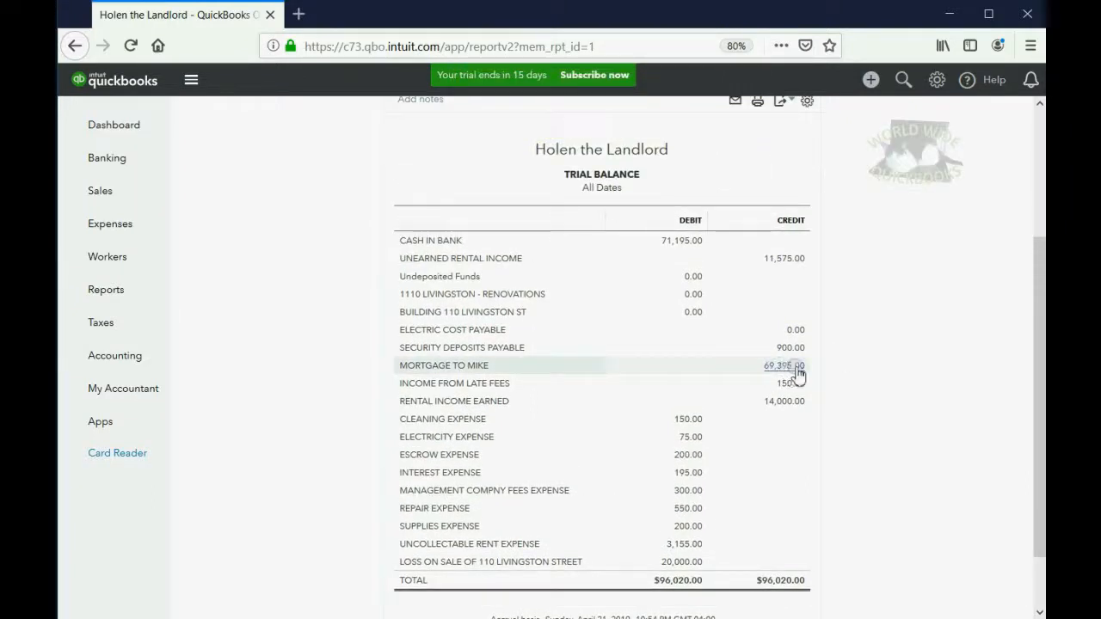
{"action": "mouse_move", "coordinate": [783, 370]}
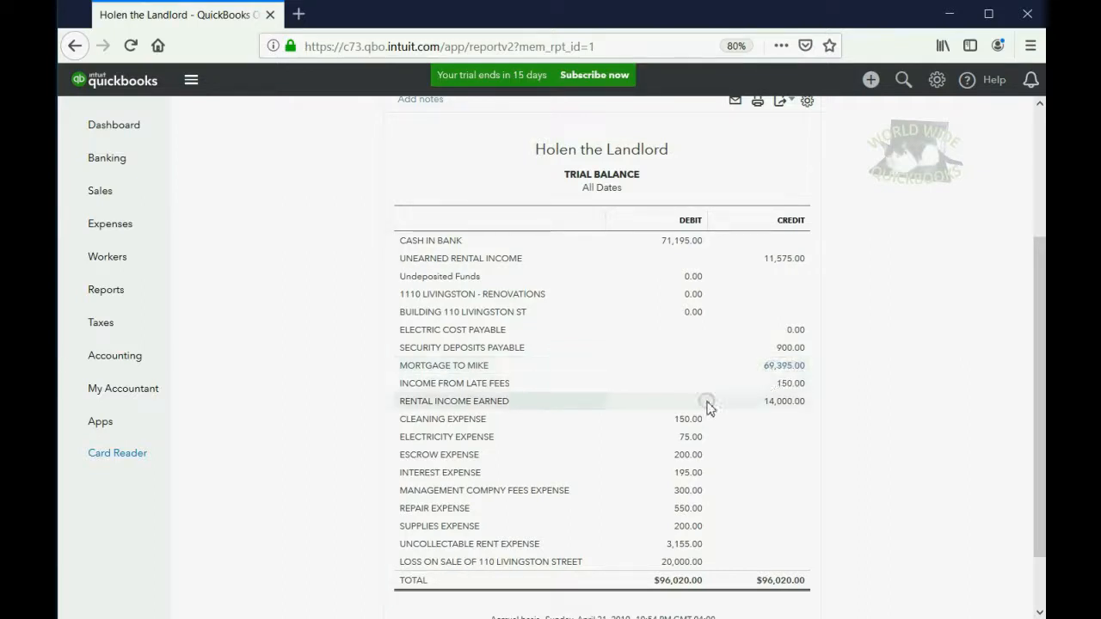
{"action": "mouse_move", "coordinate": [633, 478]}
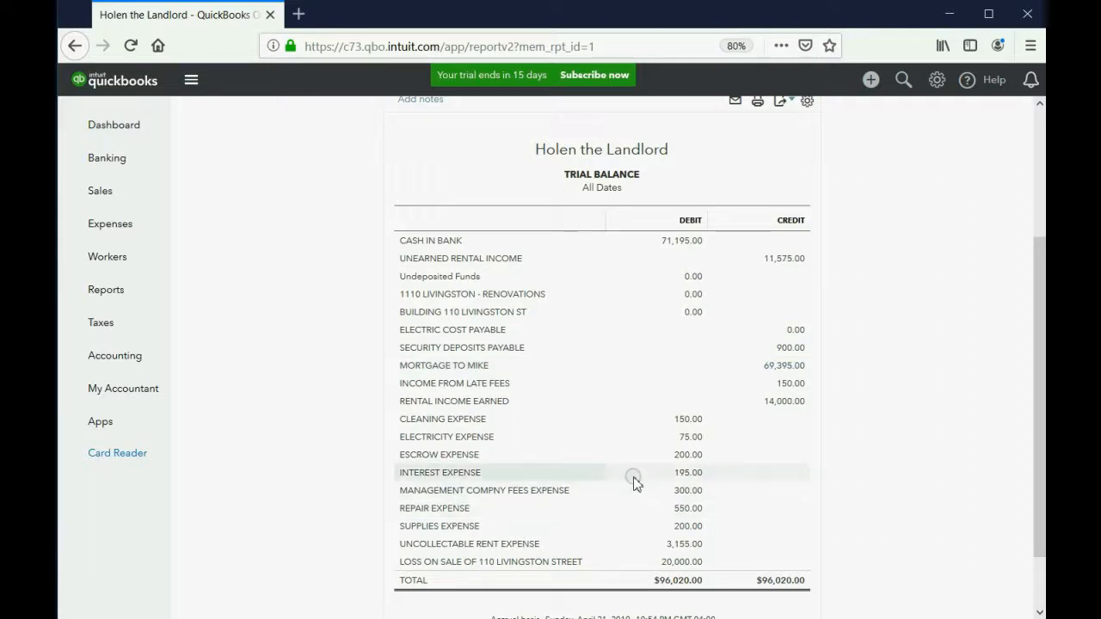
{"action": "mouse_move", "coordinate": [671, 464]}
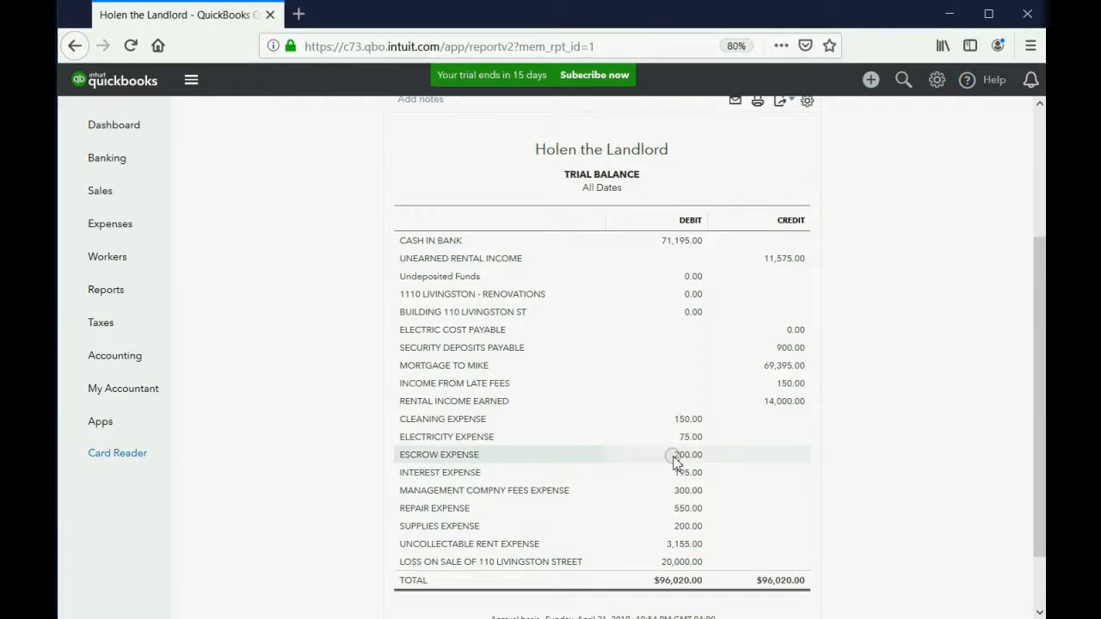
{"action": "mouse_move", "coordinate": [623, 520]}
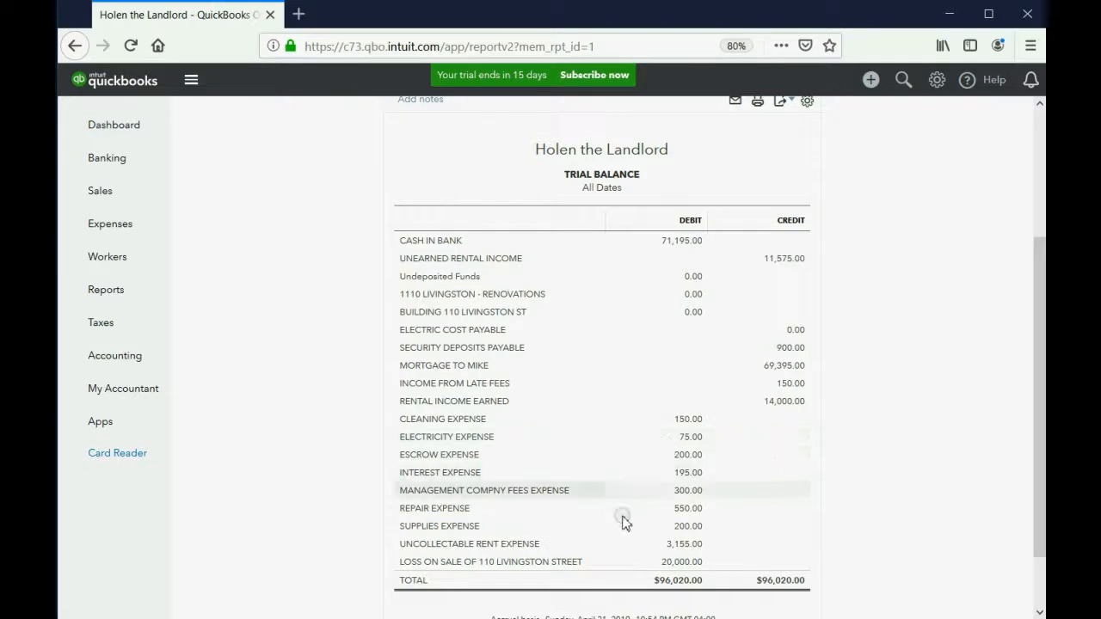